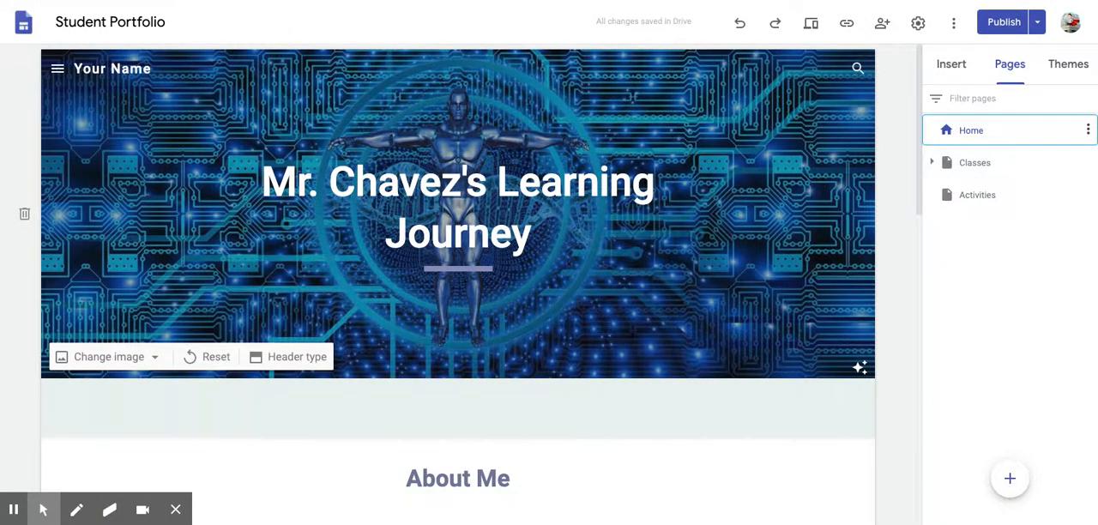
# Step: Browse down the current page and glance at the Insert panel before returning to the Pages list
pyautogui.click(727, 440)
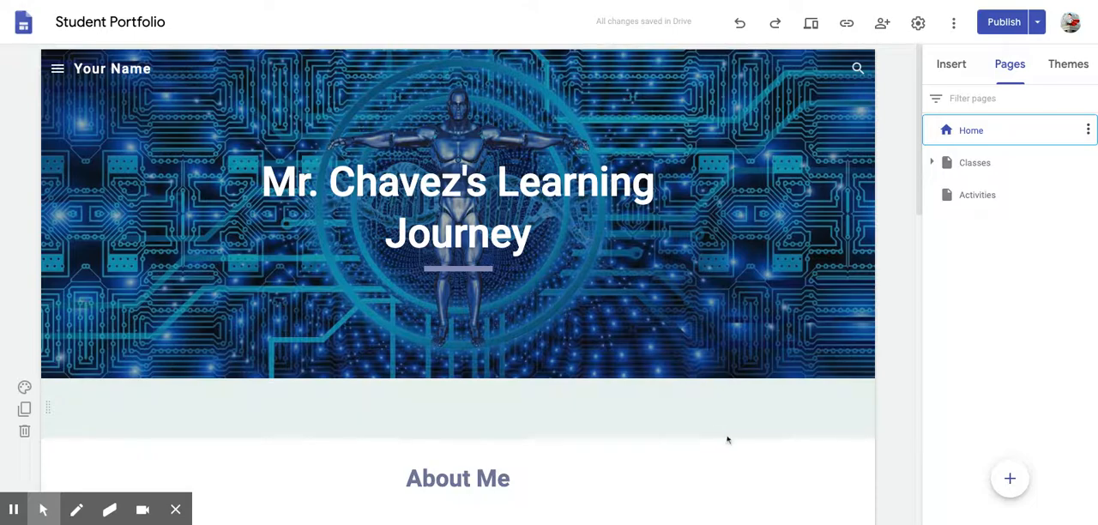
pyautogui.scroll(-3)
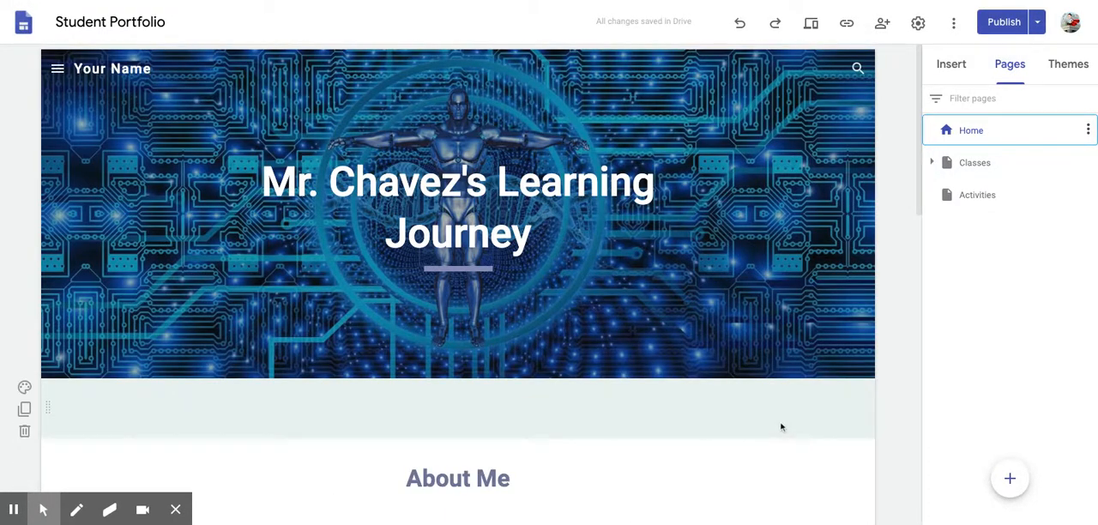
pyautogui.click(110, 21)
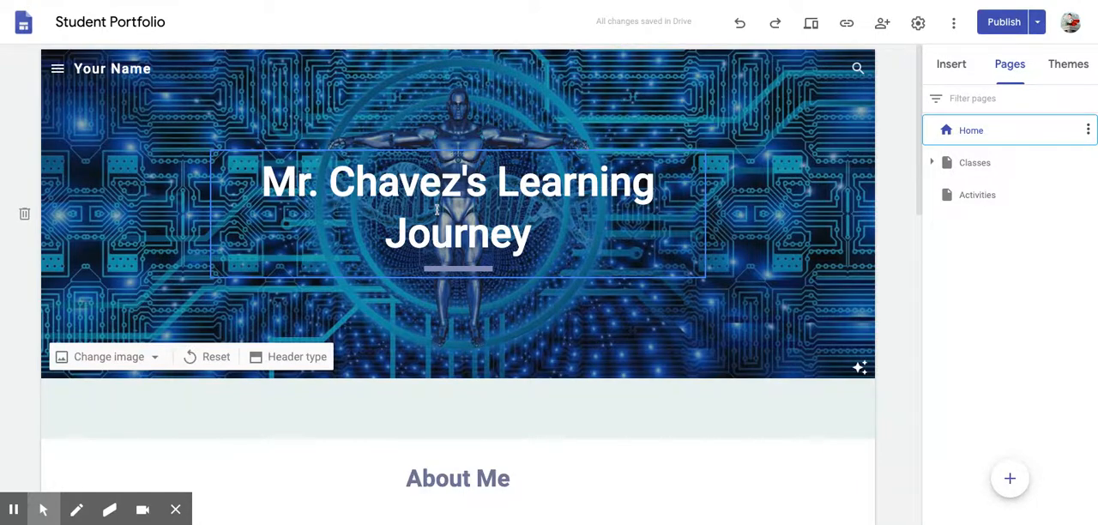
pyautogui.scroll(-3)
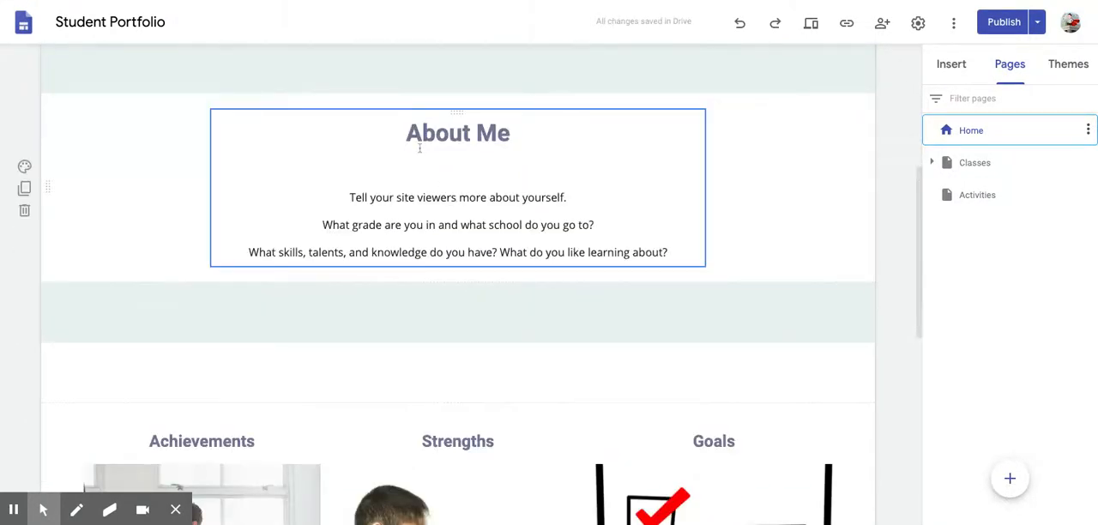
pyautogui.scroll(-3)
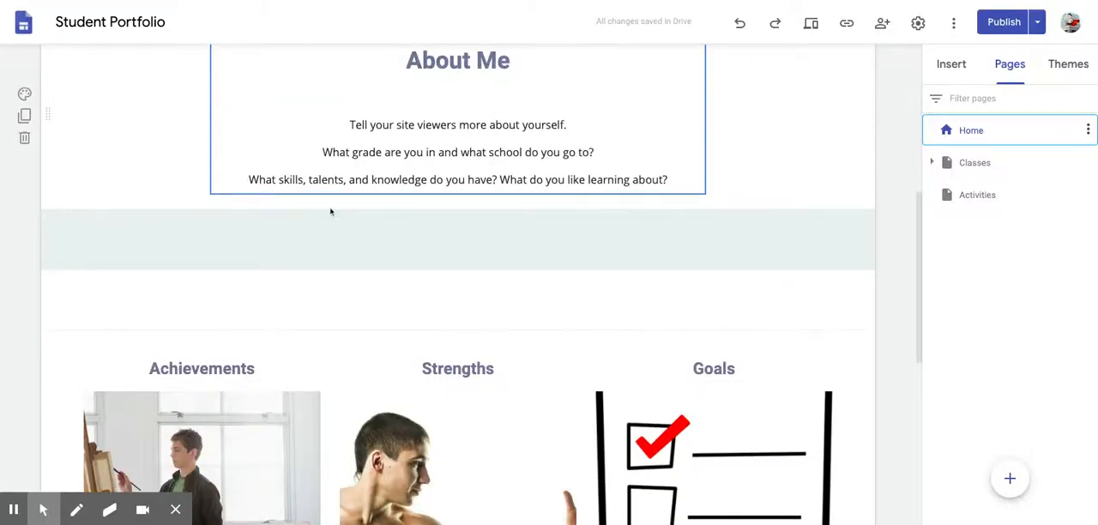
pyautogui.scroll(-3)
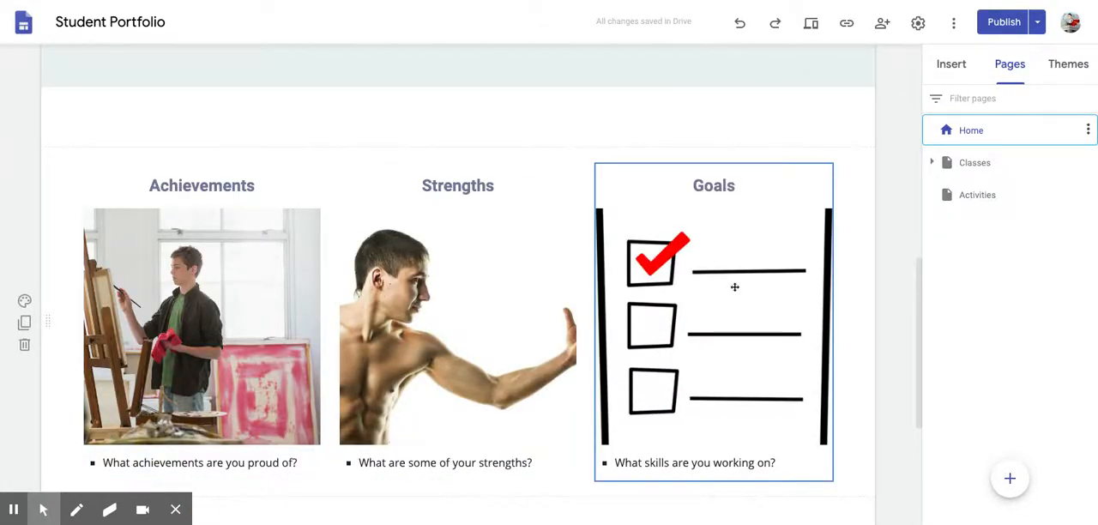
pyautogui.scroll(-3)
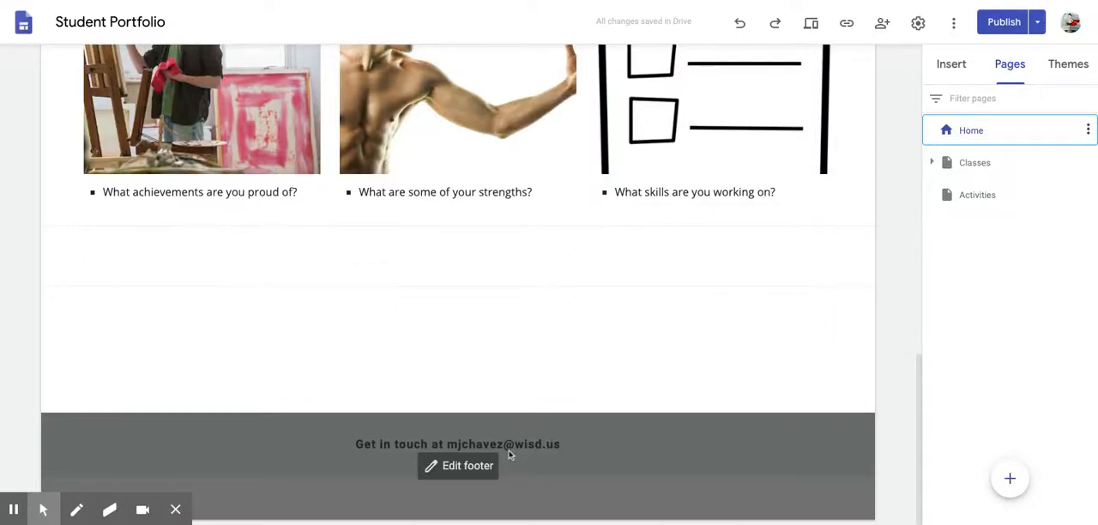
pyautogui.moveTo(518, 452)
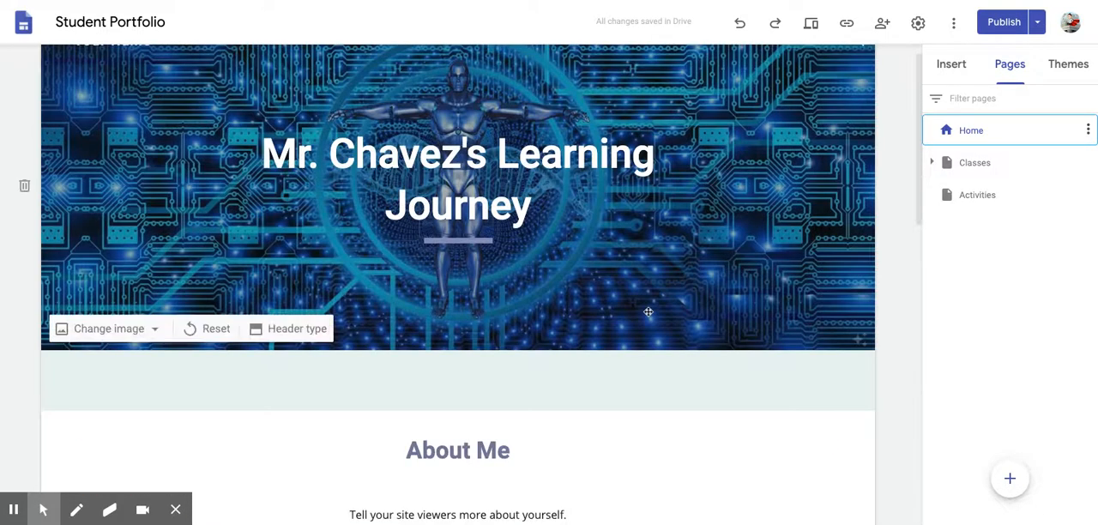
pyautogui.click(950, 64)
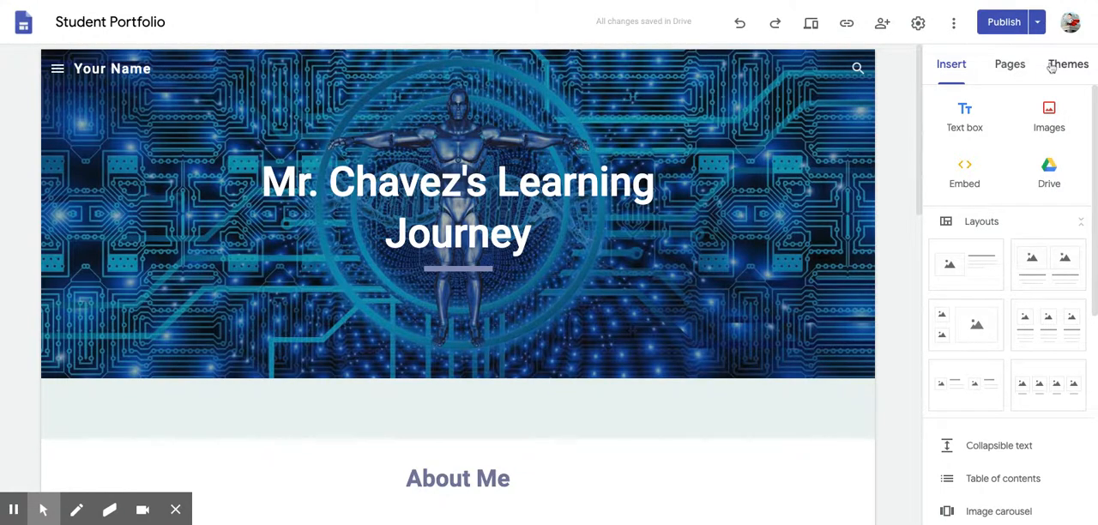
pyautogui.moveTo(988, 67)
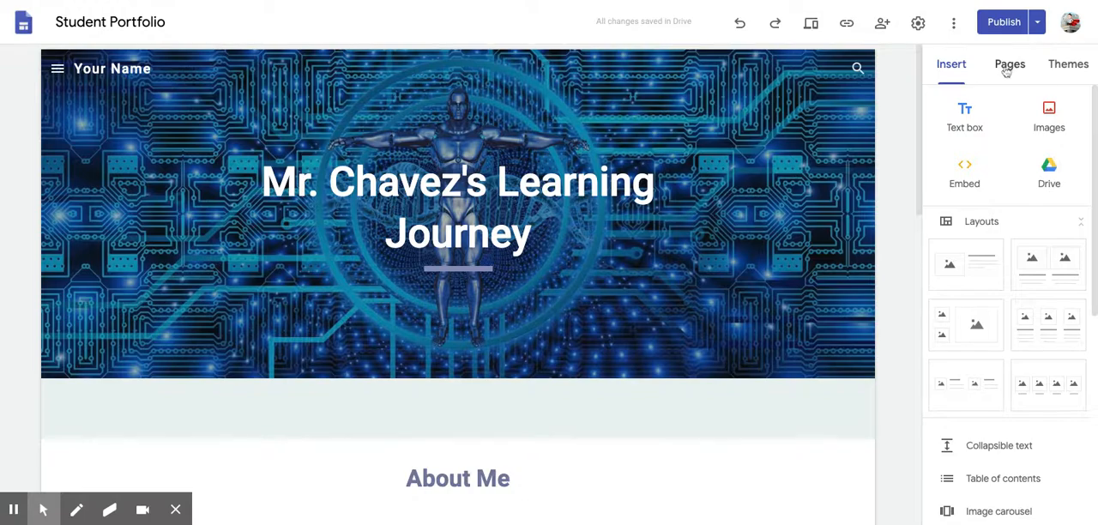
pyautogui.click(1009, 63)
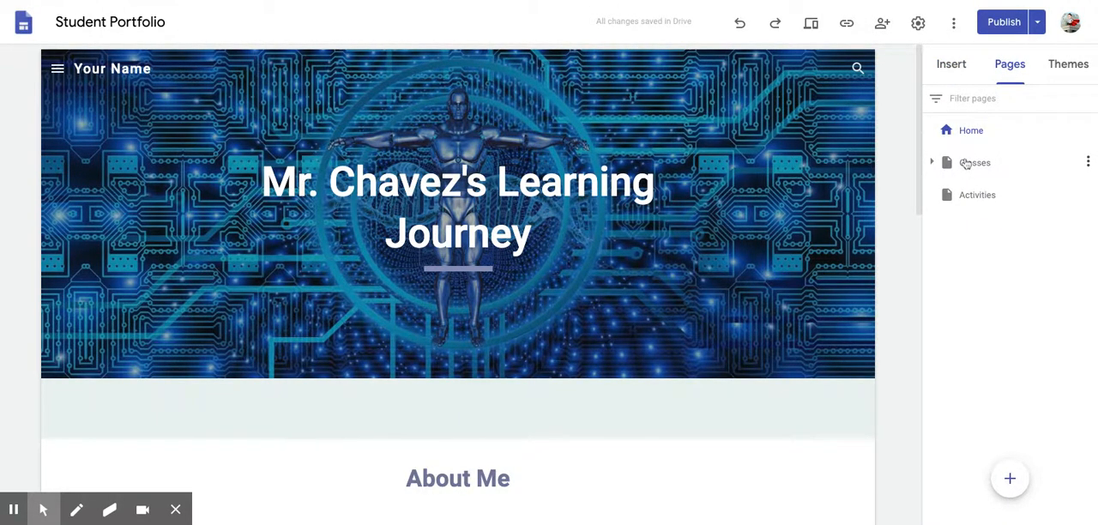
pyautogui.moveTo(966, 195)
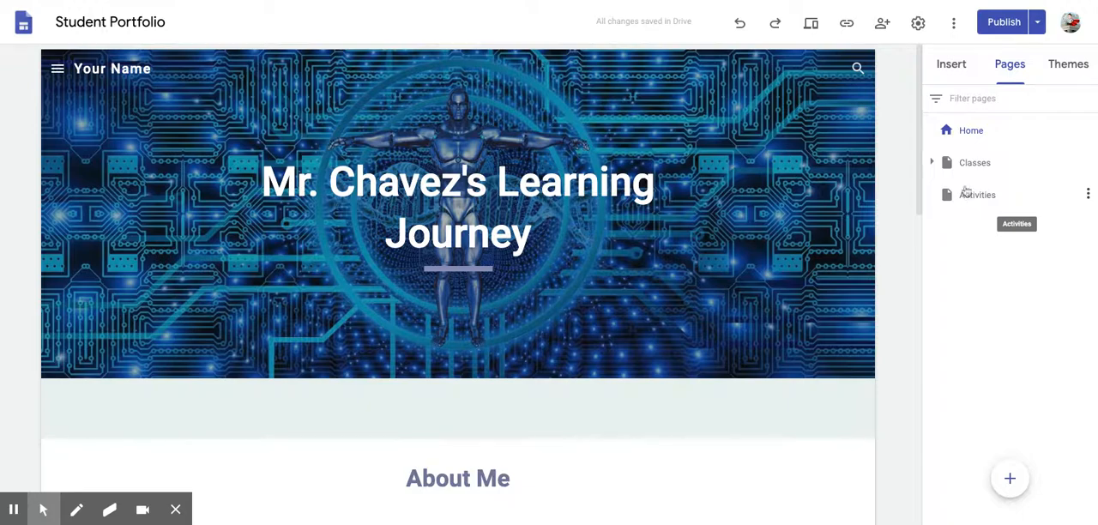
# Step: Switch to the Classes page and extend its banner title to '2020 - 2021 School Year'
pyautogui.click(975, 161)
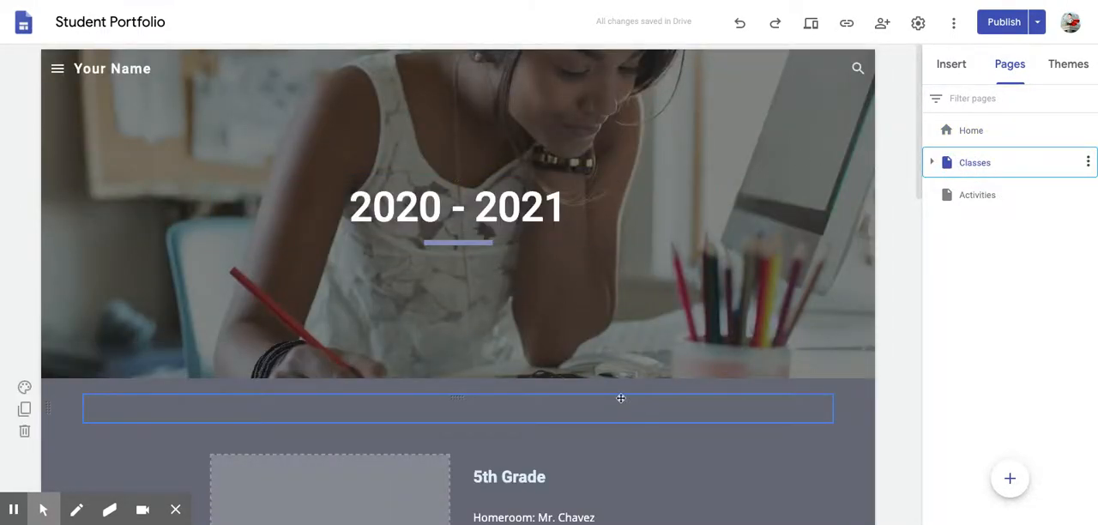
pyautogui.click(456, 208)
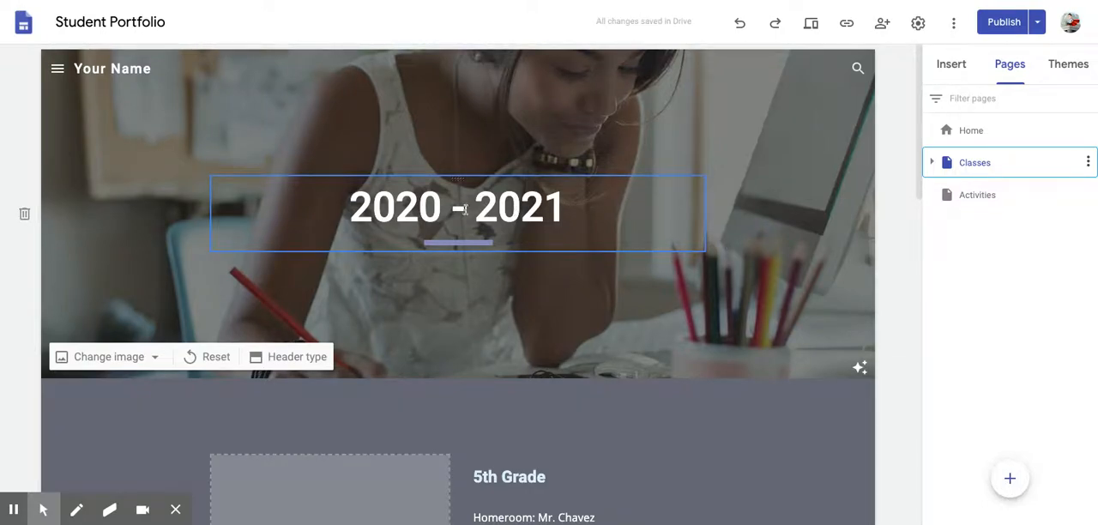
pyautogui.scroll(-3)
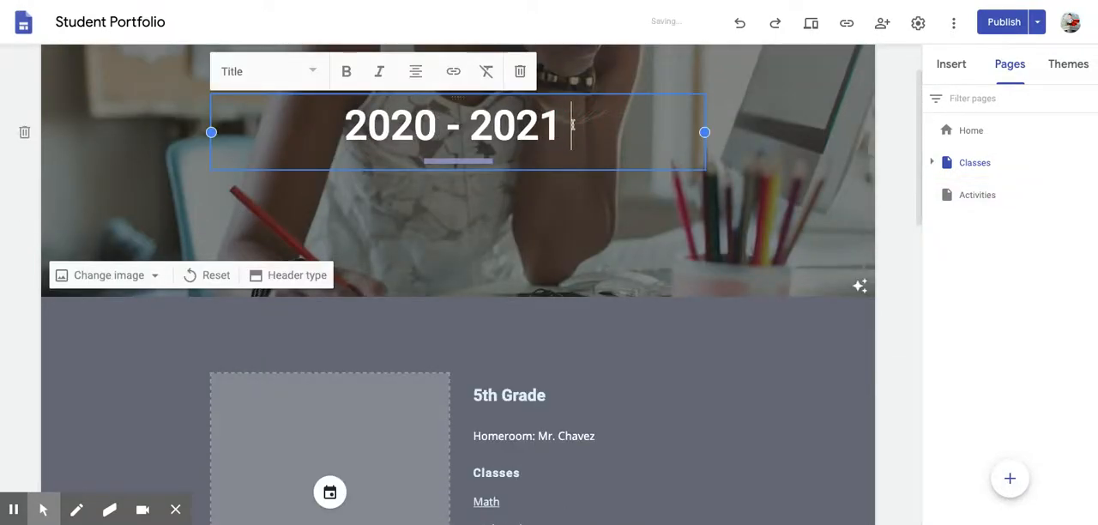
pyautogui.write('S')
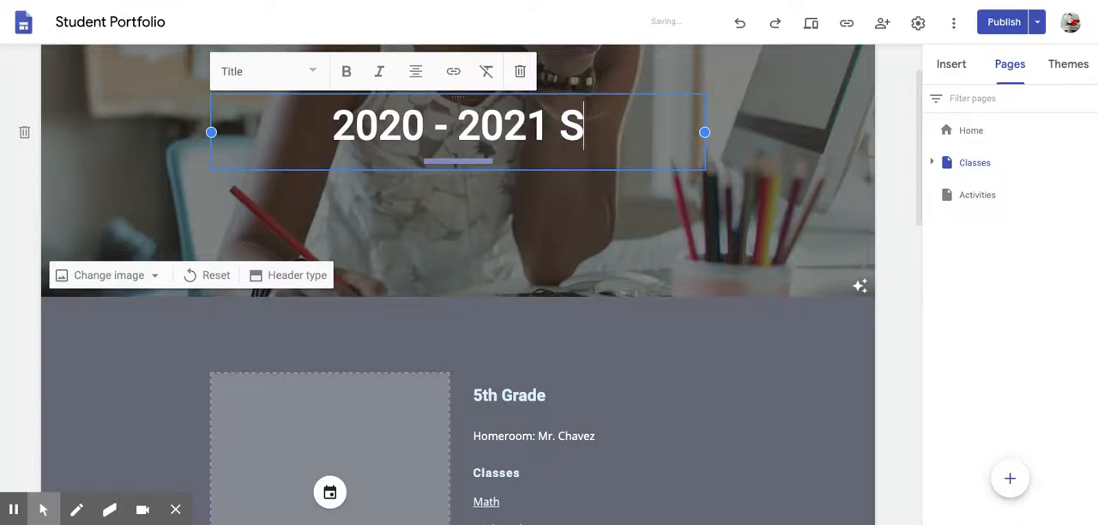
pyautogui.write('chool Y')
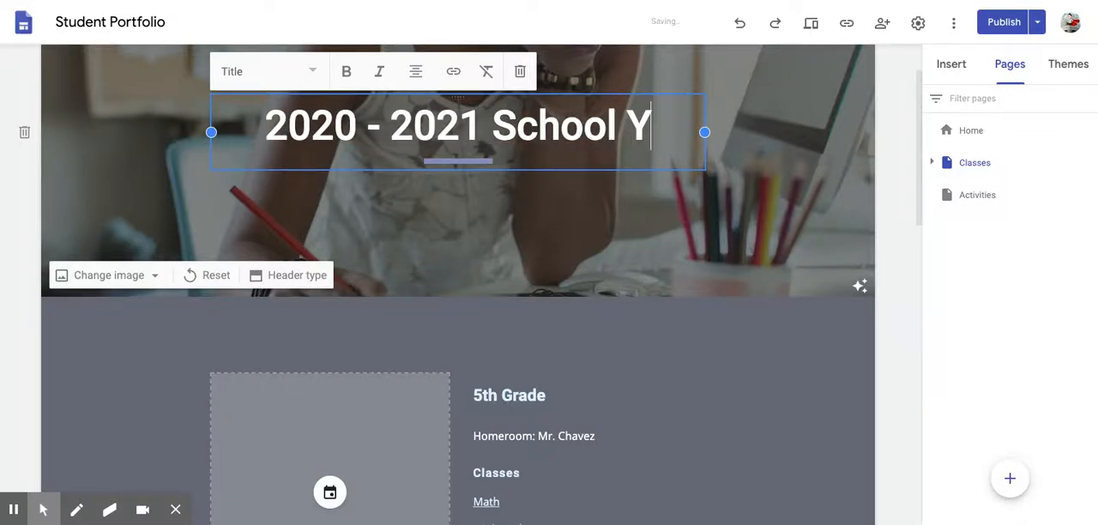
pyautogui.write('ear')
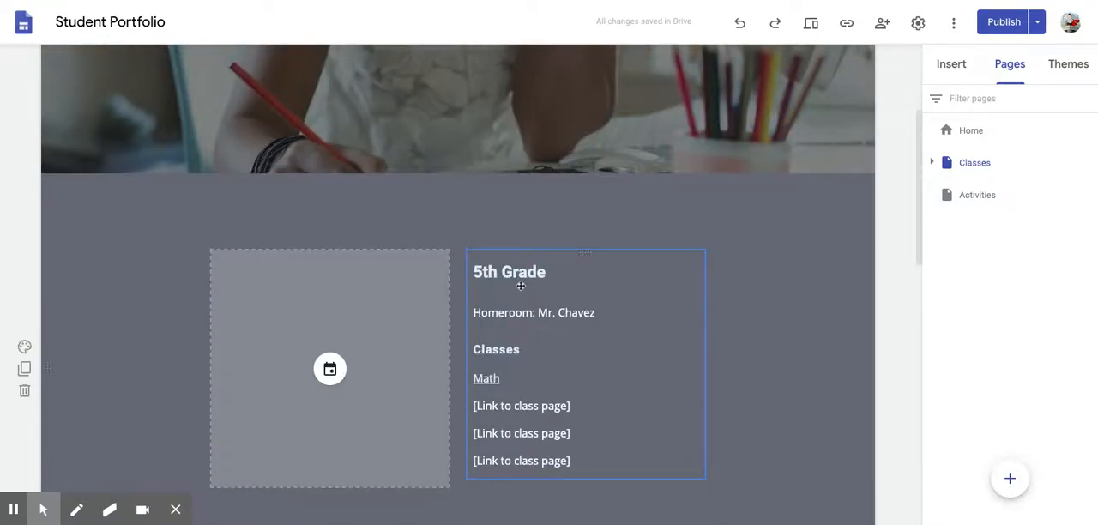
# Step: Change the 5th Grade homeroom line to read 'Homeroom: Mr. Chavez'
pyautogui.scroll(-3)
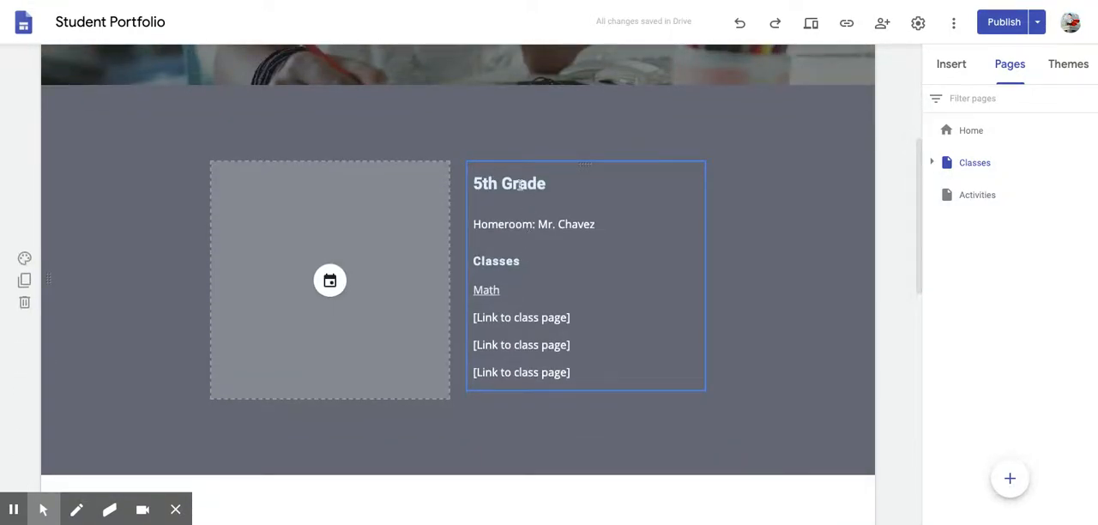
pyautogui.click(535, 223)
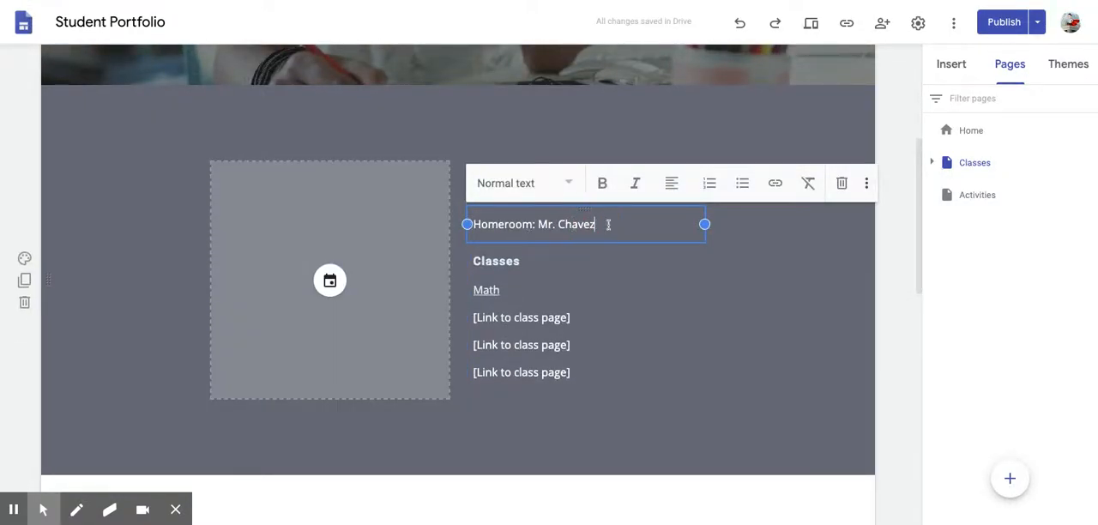
pyautogui.press('Backspace')
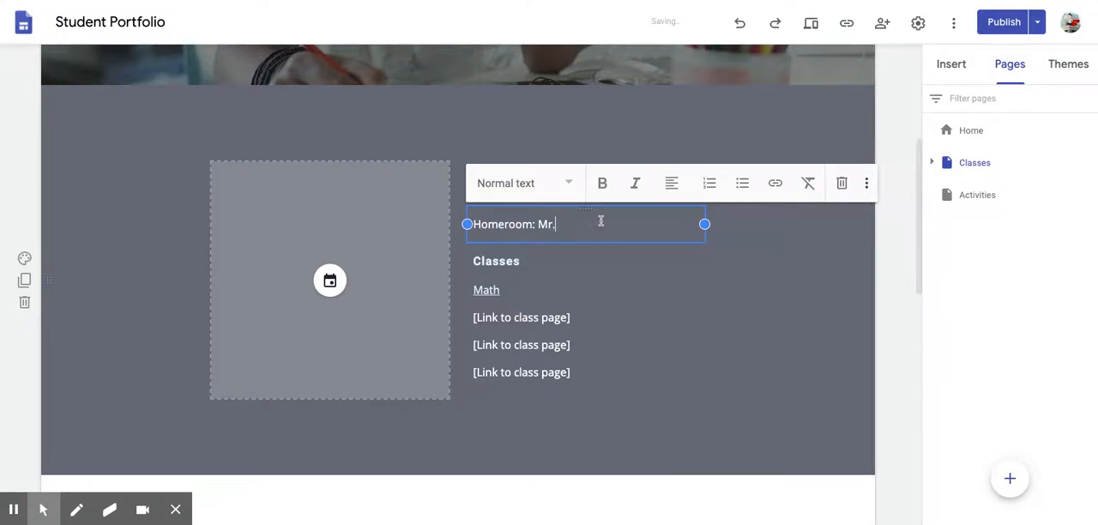
pyautogui.write('Ch')
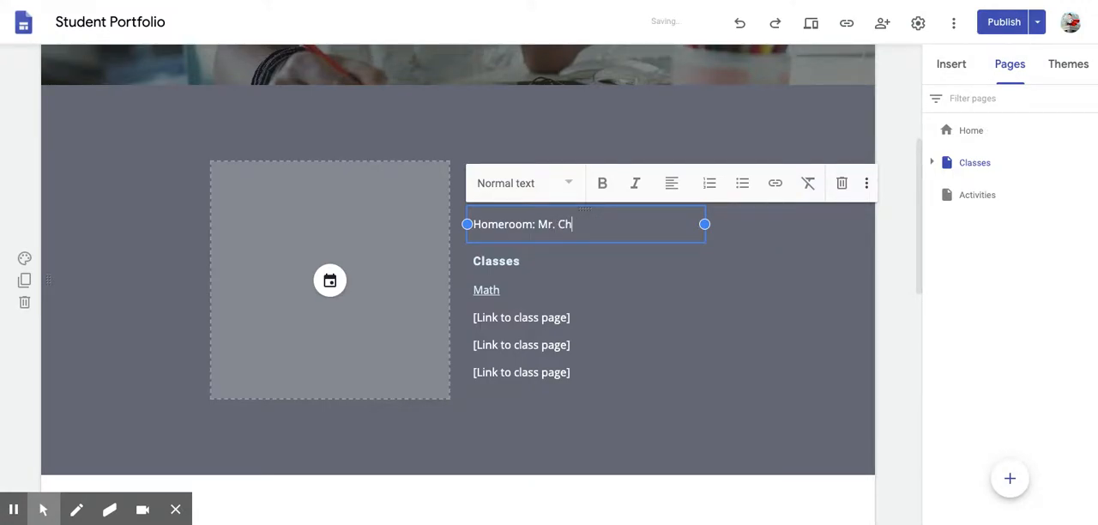
pyautogui.write('avez')
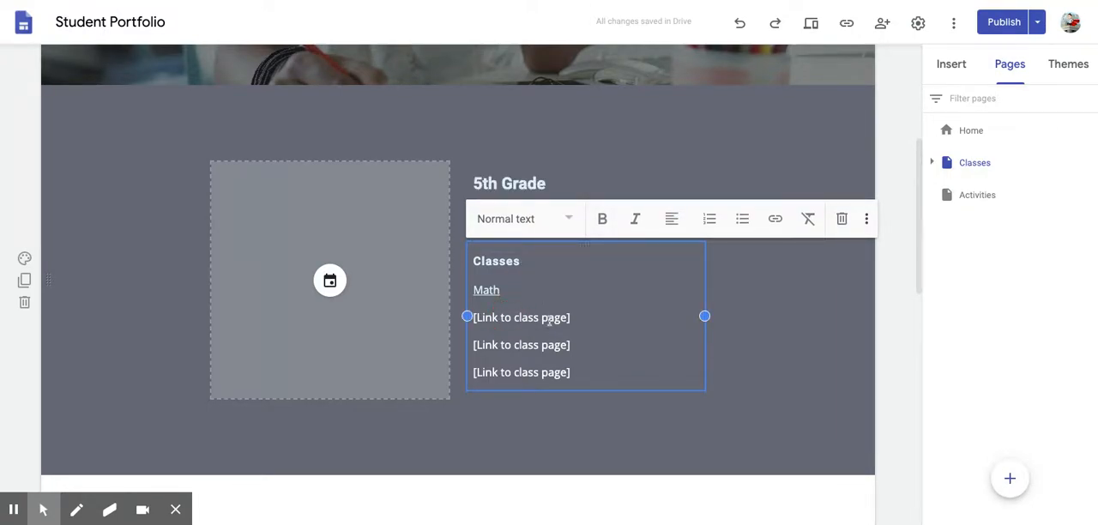
# Step: Replace the first class-page link placeholder under Math with Science
pyautogui.doubleClick(538, 317)
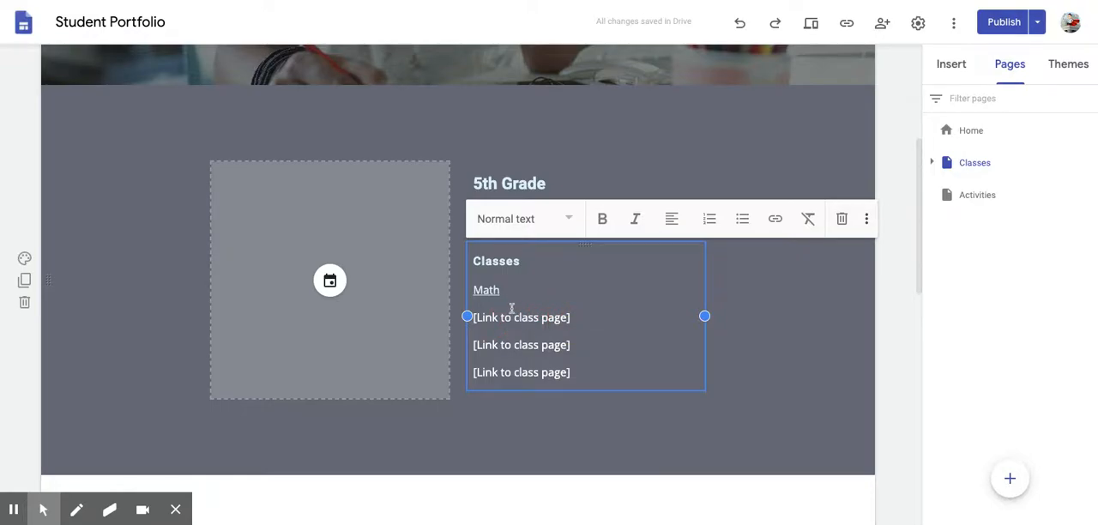
pyautogui.doubleClick(552, 318)
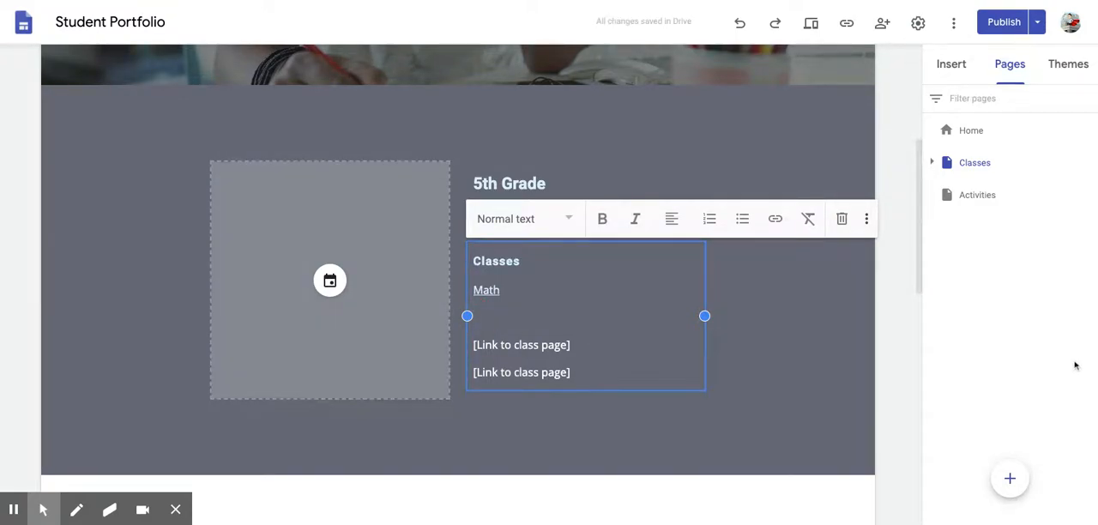
pyautogui.write('Art')
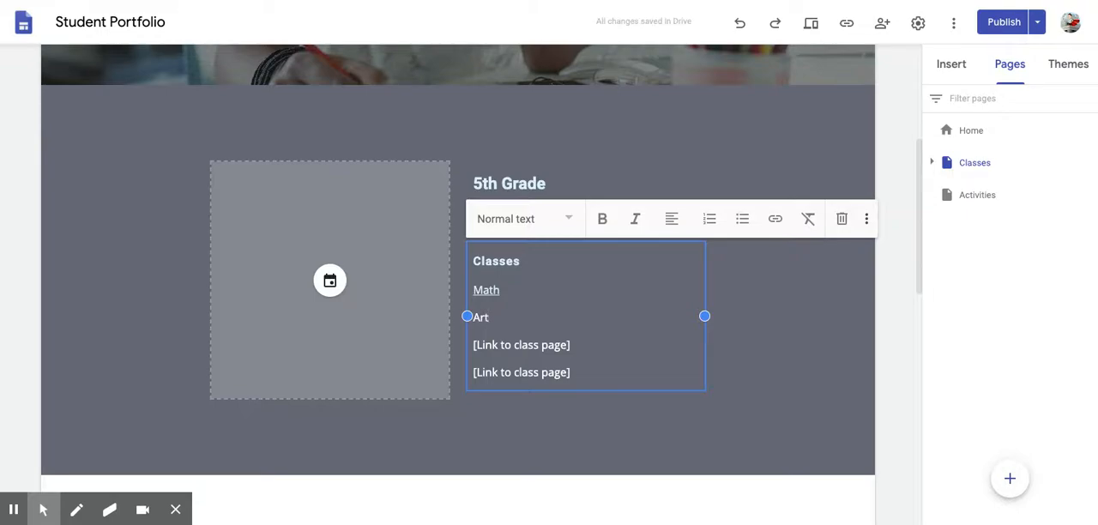
pyautogui.write('Science')
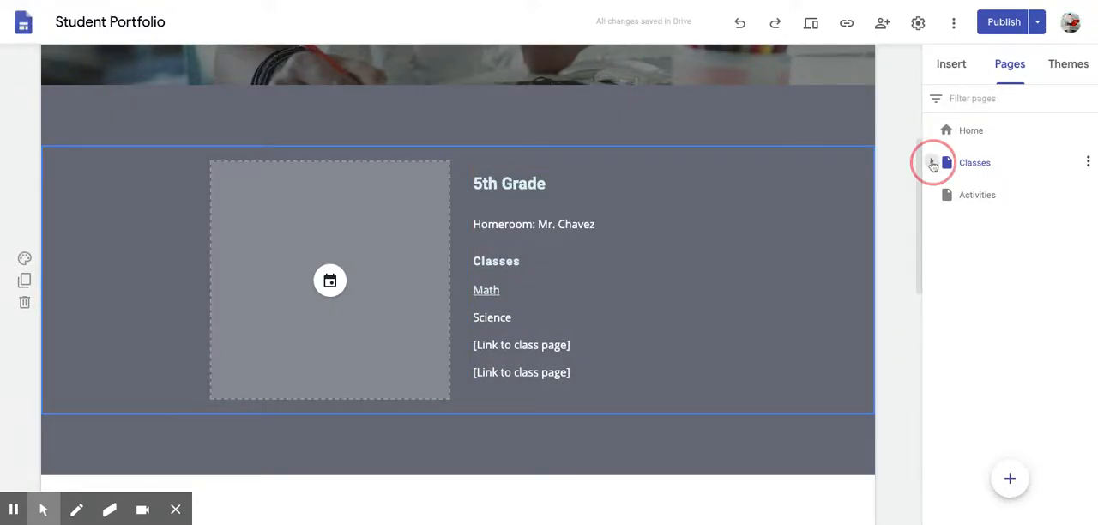
pyautogui.click(933, 163)
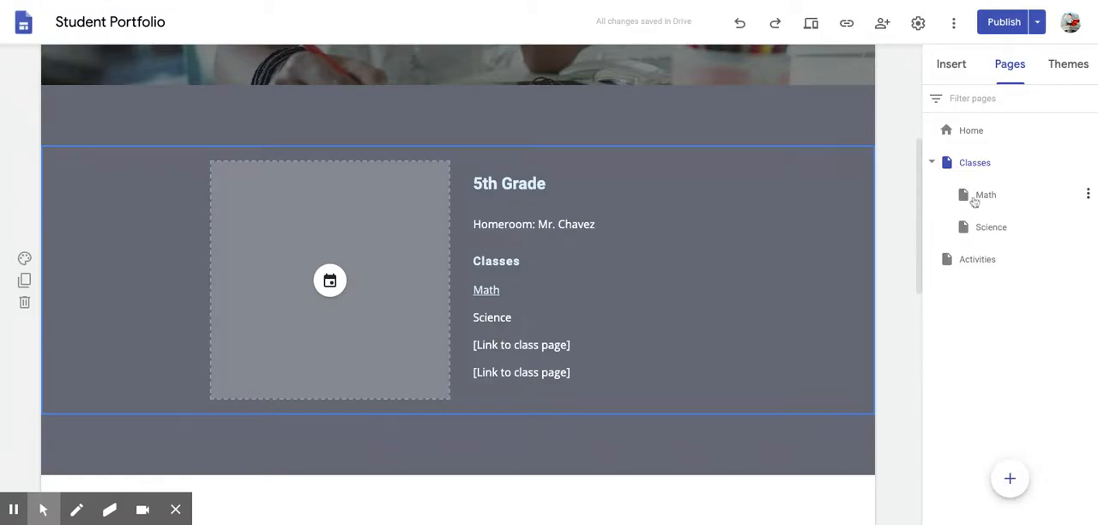
pyautogui.moveTo(1005, 226)
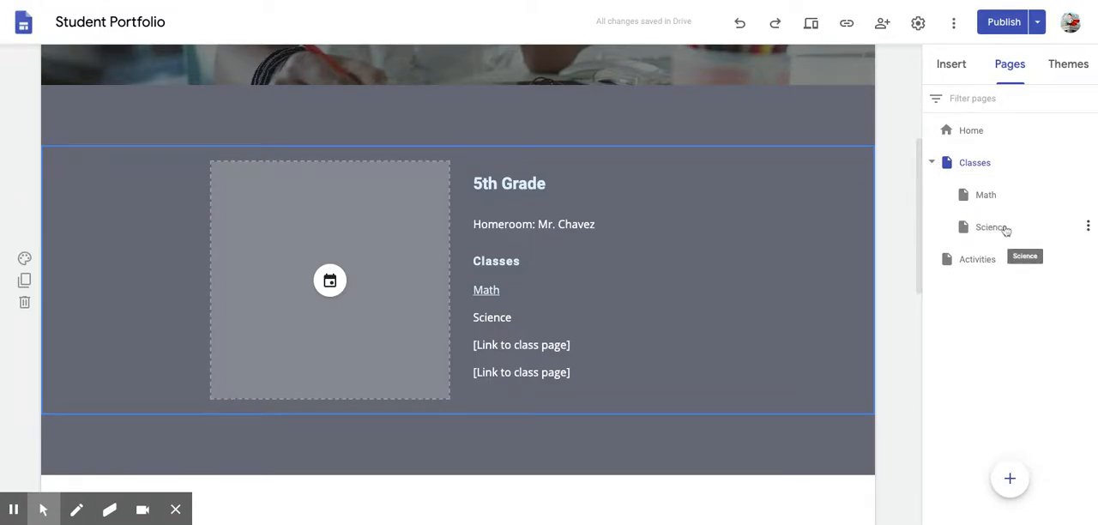
pyautogui.click(986, 226)
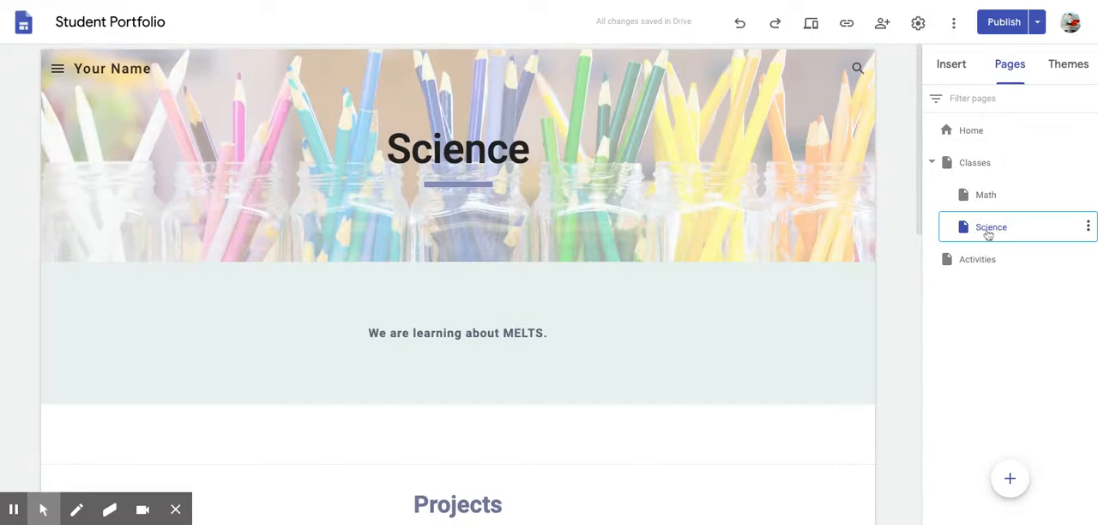
pyautogui.doubleClick(991, 226)
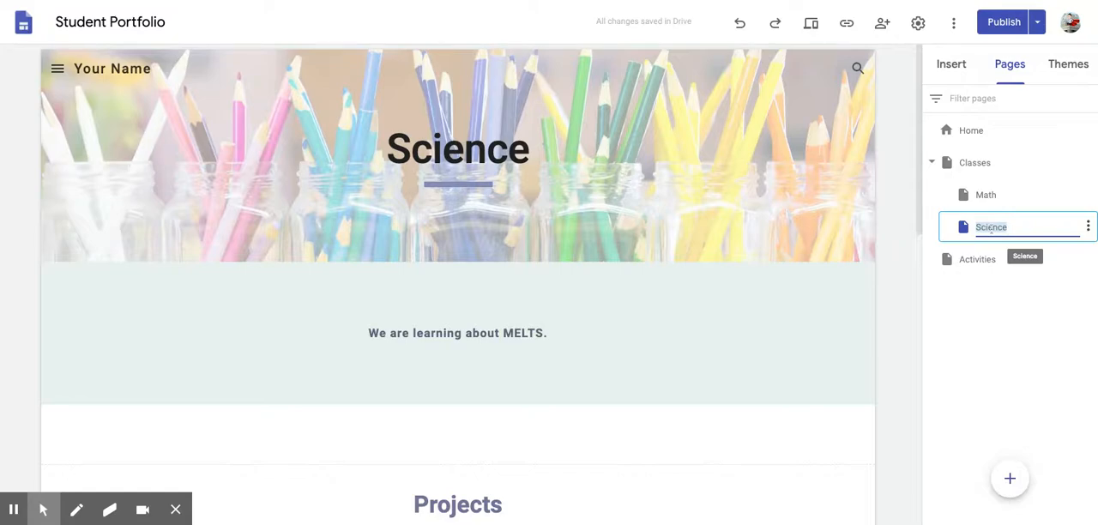
pyautogui.write('S')
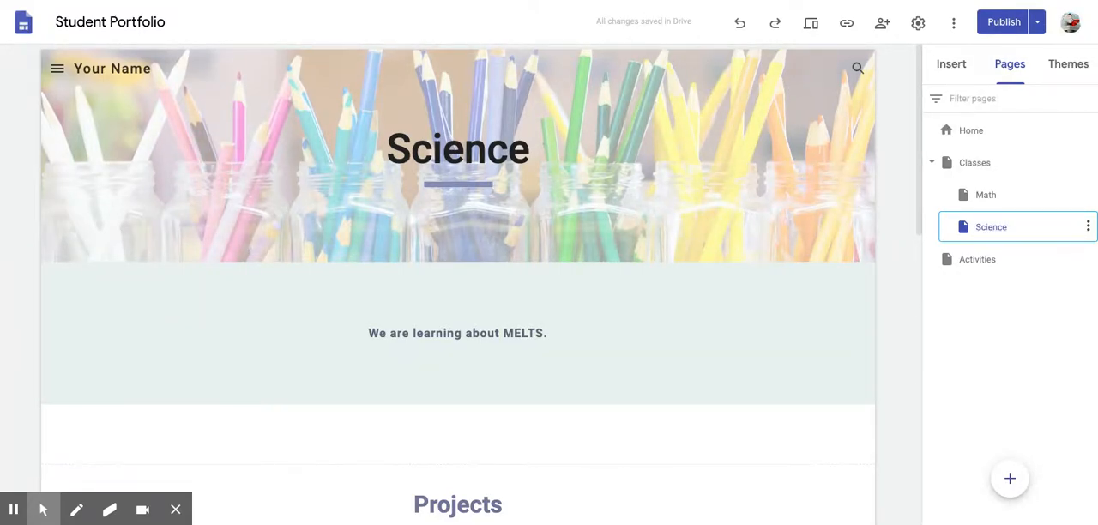
pyautogui.moveTo(985, 199)
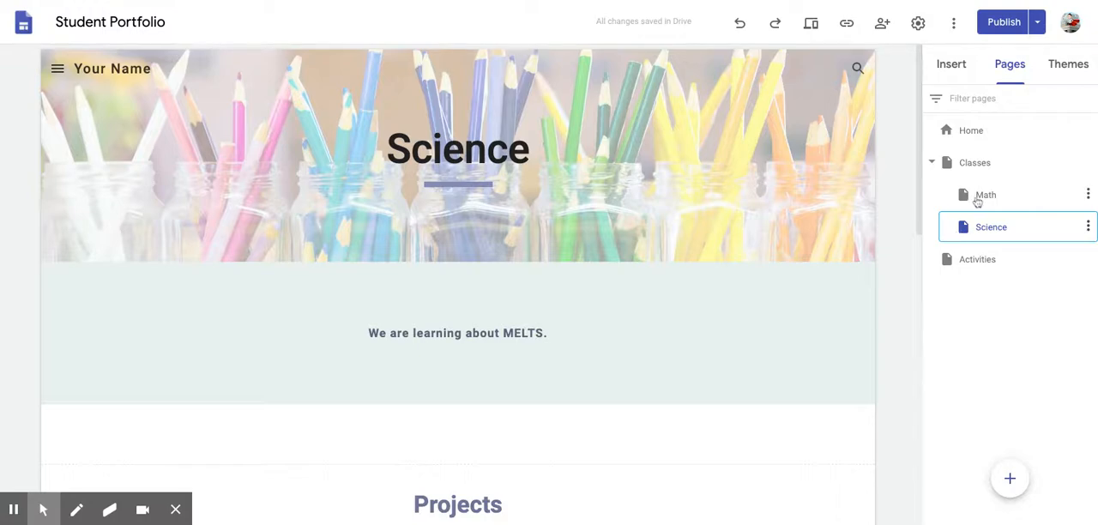
pyautogui.click(984, 195)
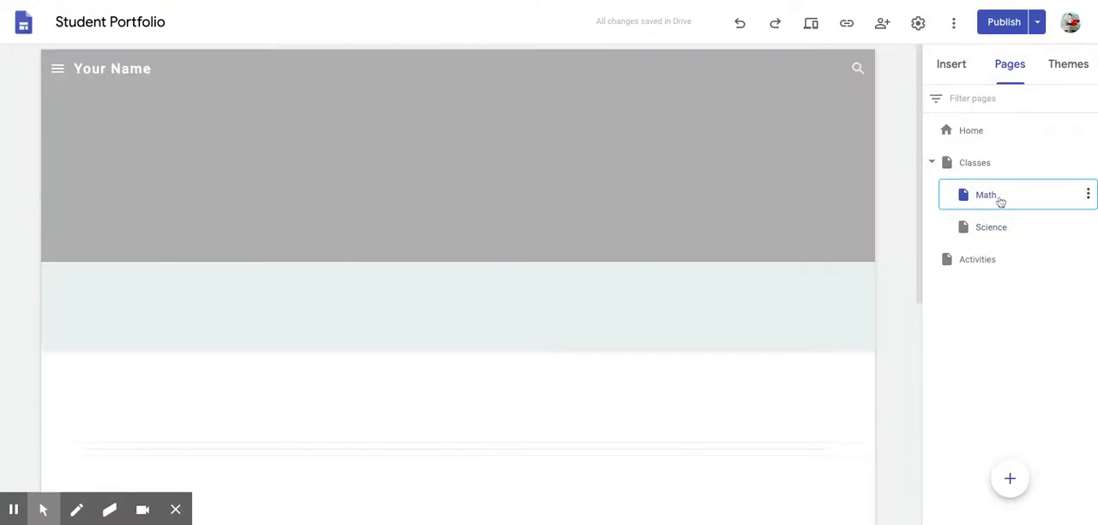
pyautogui.click(981, 195)
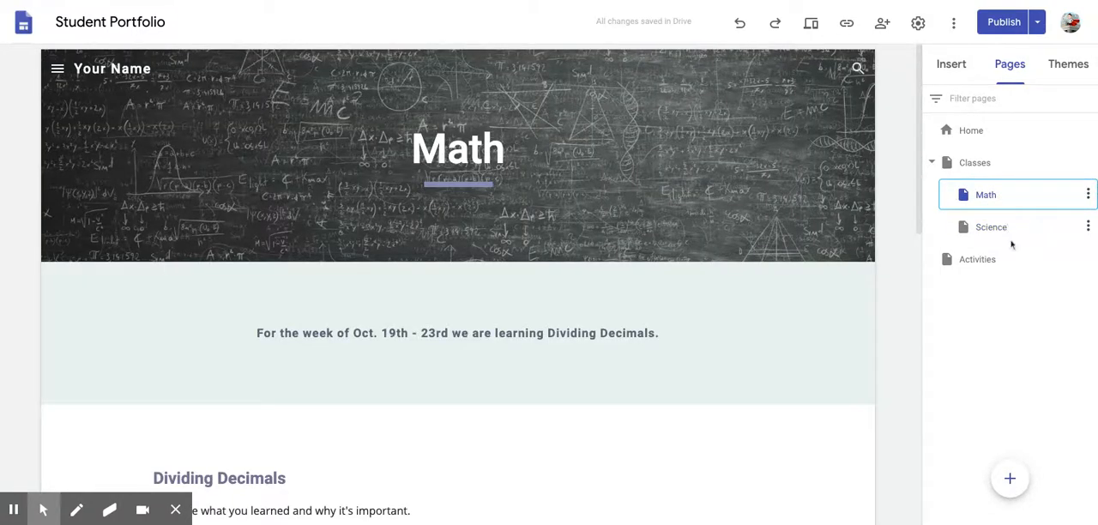
pyautogui.click(988, 226)
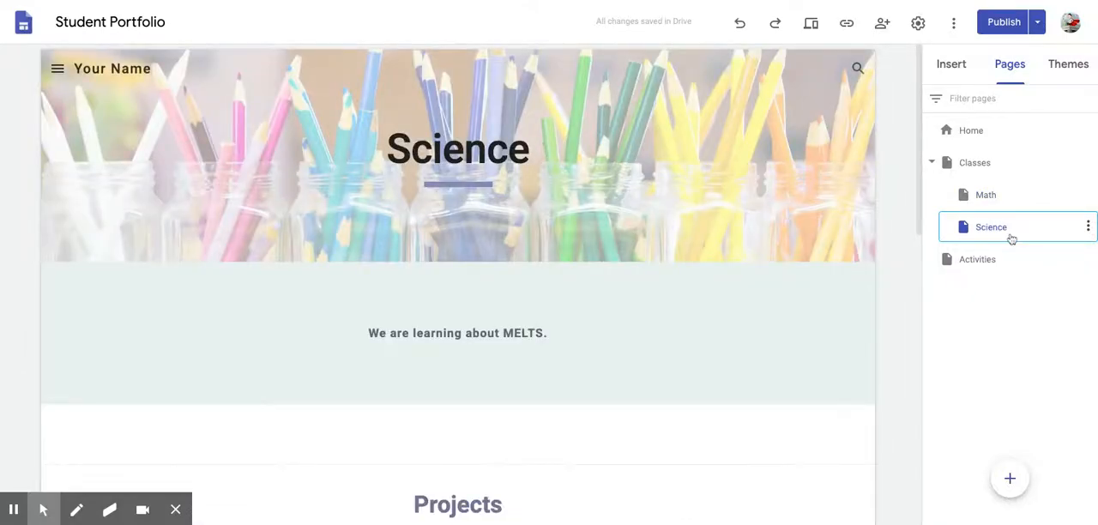
pyautogui.moveTo(948, 236)
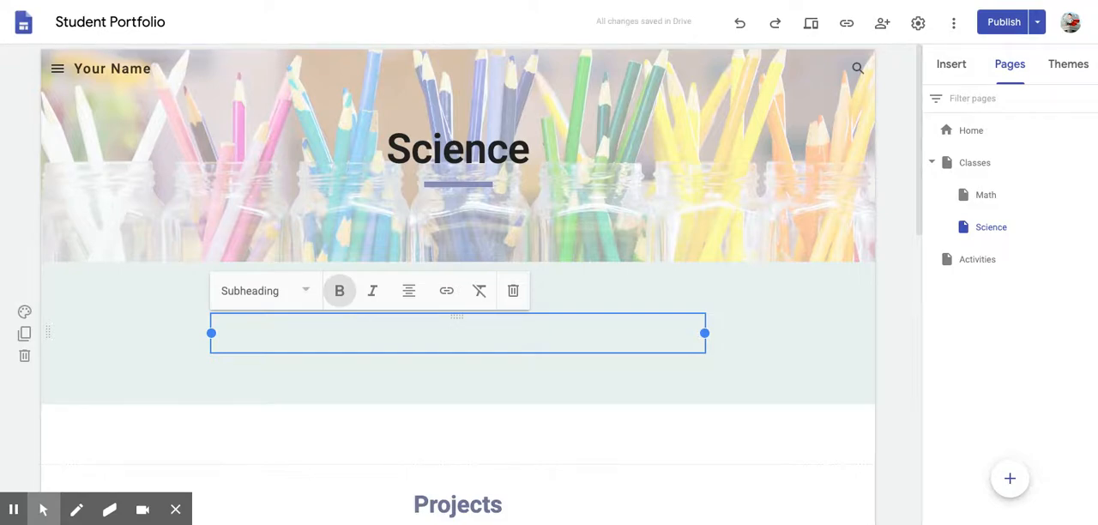
# Step: Write the Science subheading as a sentence about learning all our topics for Science
pyautogui.write('This we')
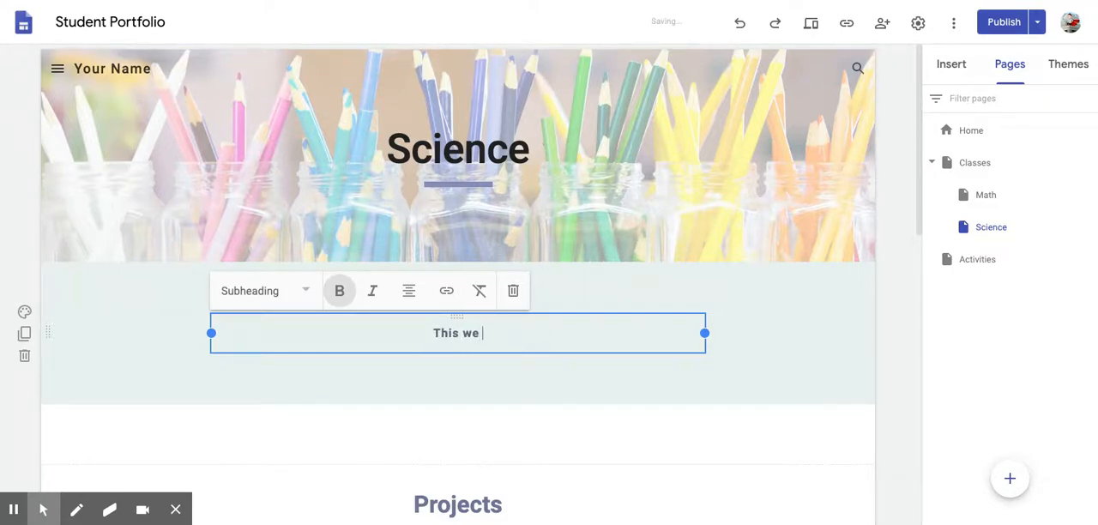
pyautogui.write('here we are')
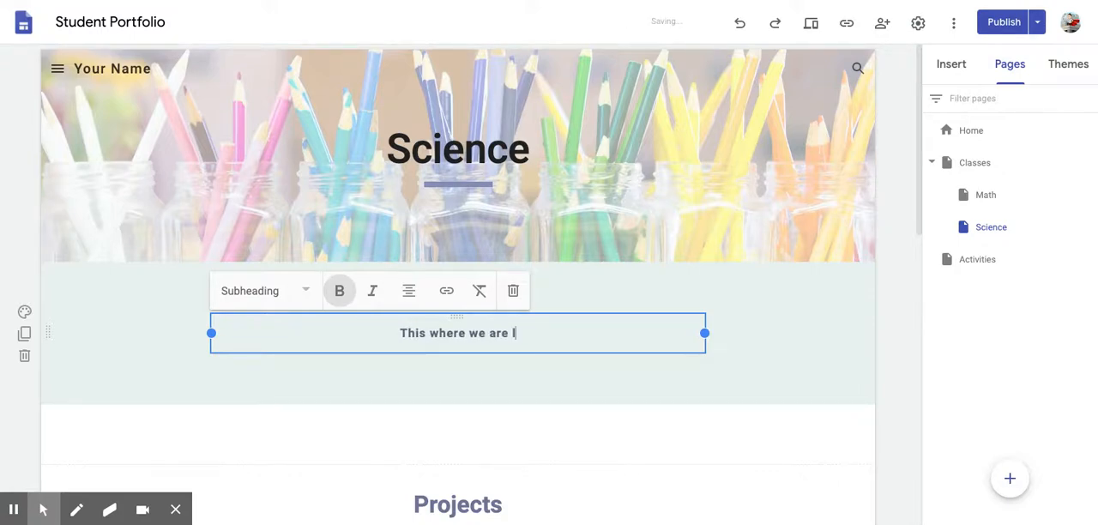
pyautogui.write('learning all')
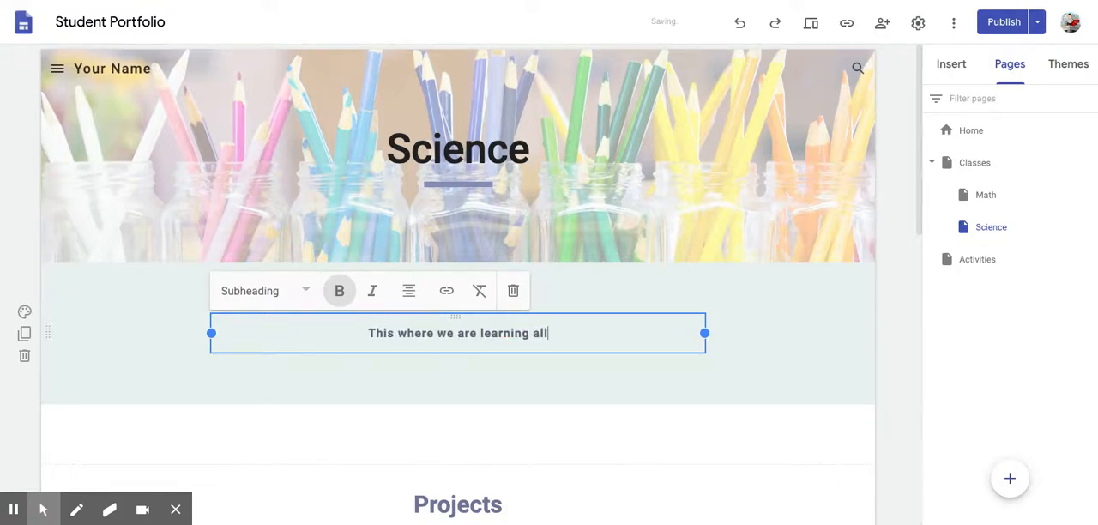
pyautogui.write('our topics for')
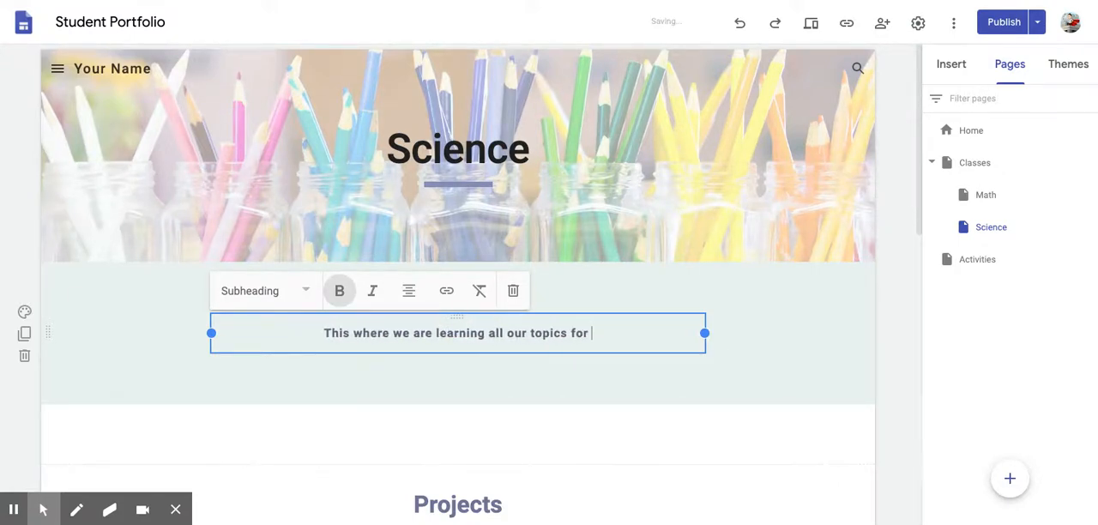
pyautogui.write('Science.')
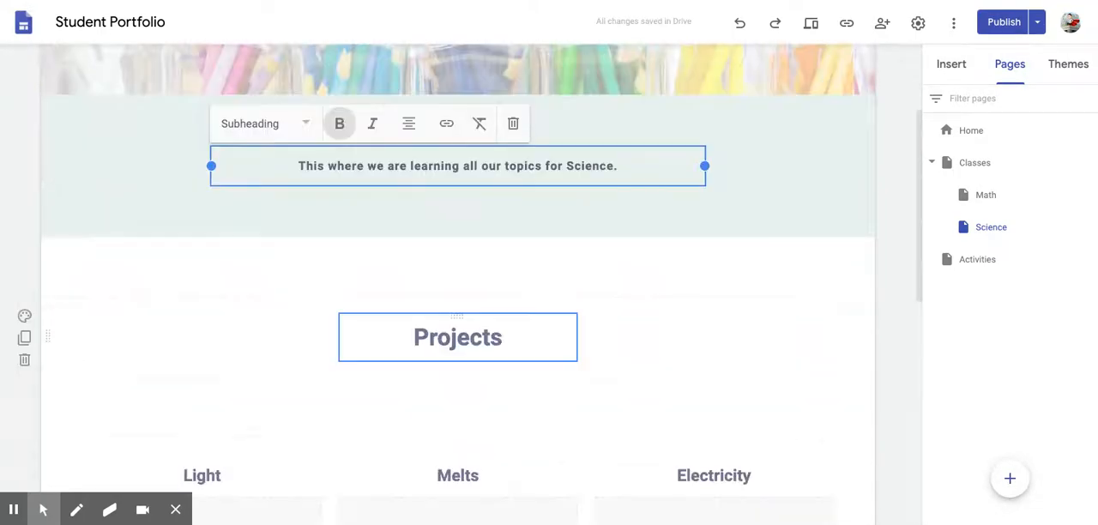
# Step: Retitle the Projects section as '2nd Six Weeks'
pyautogui.doubleClick(456, 338)
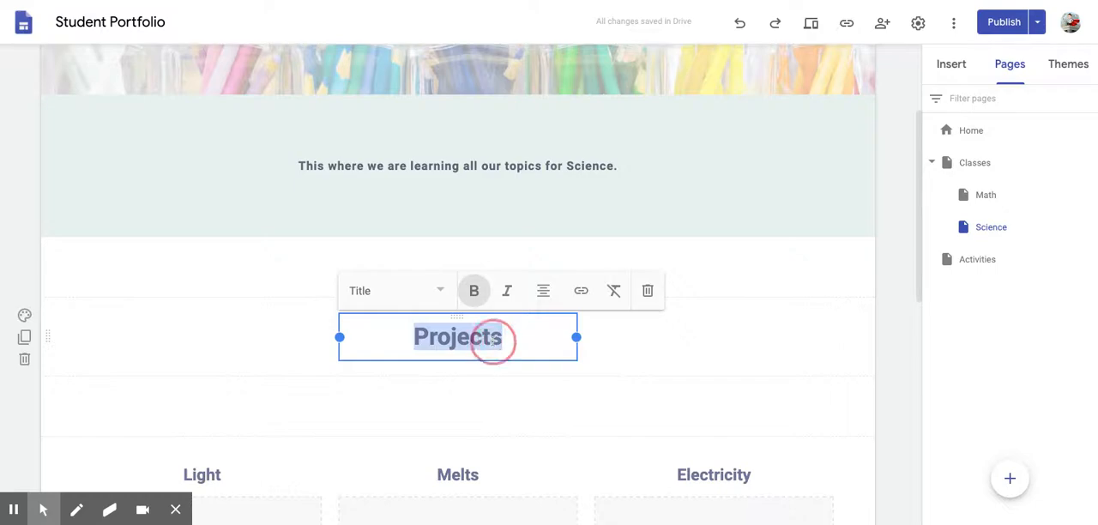
pyautogui.write('2nd')
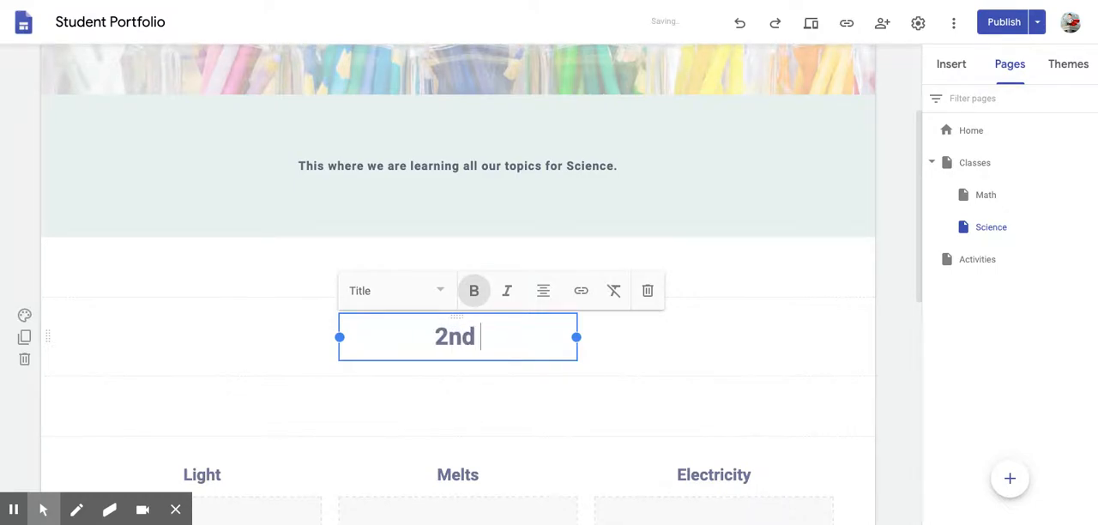
pyautogui.write('Six Weeks')
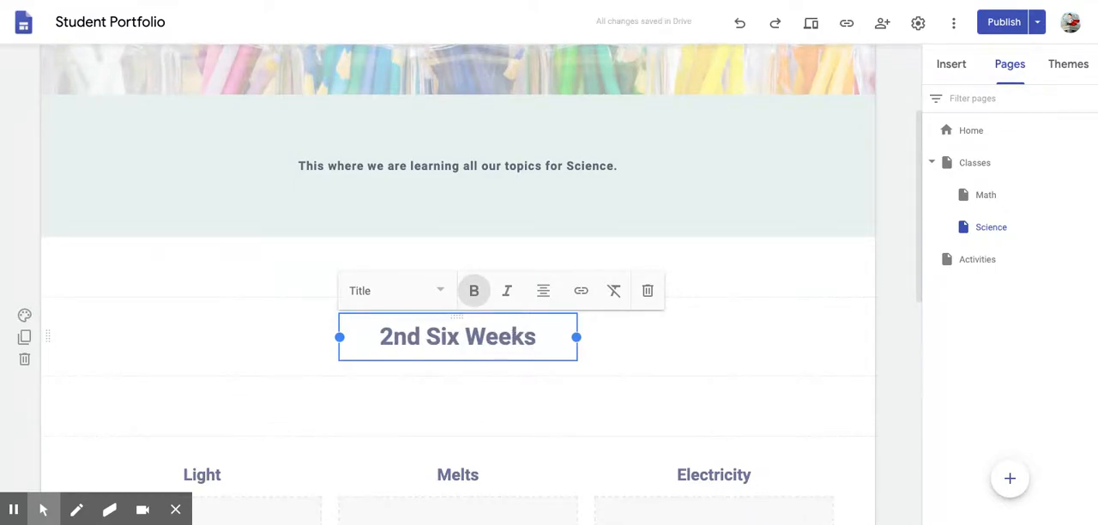
pyautogui.click(243, 349)
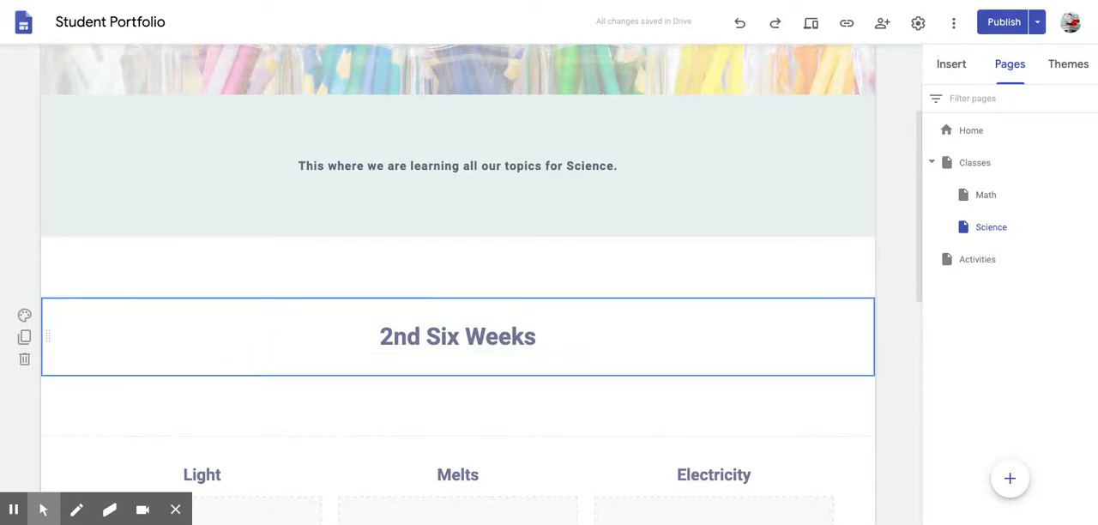
pyautogui.scroll(-3)
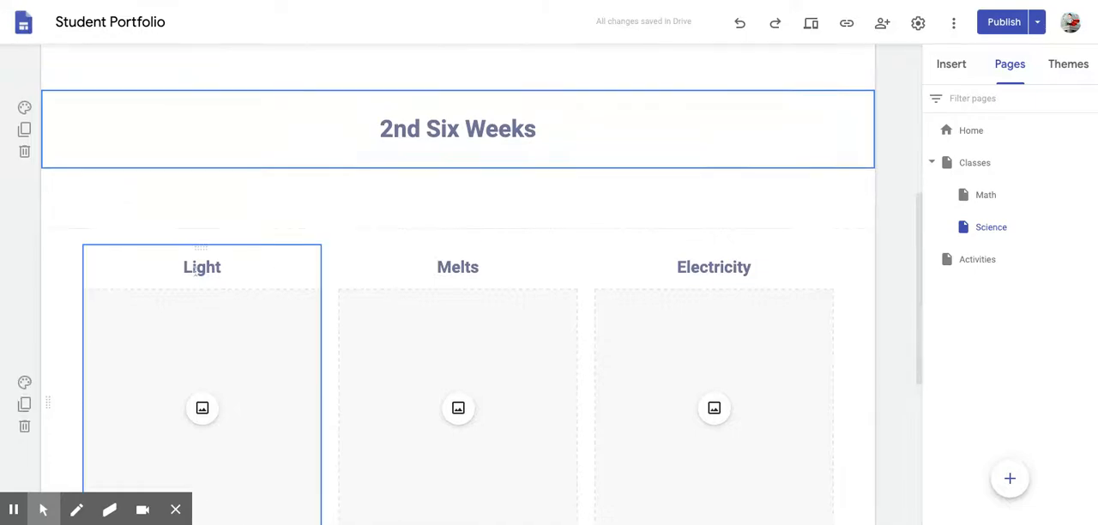
# Step: Rename the three column headings to MELTS, Electricity and Light
pyautogui.doubleClick(203, 267)
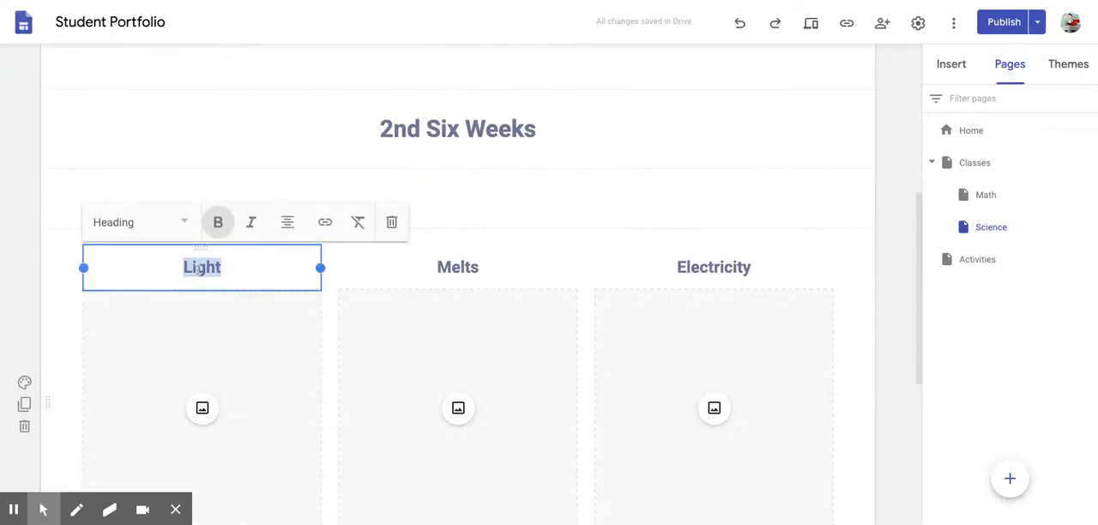
pyautogui.write('MELTS')
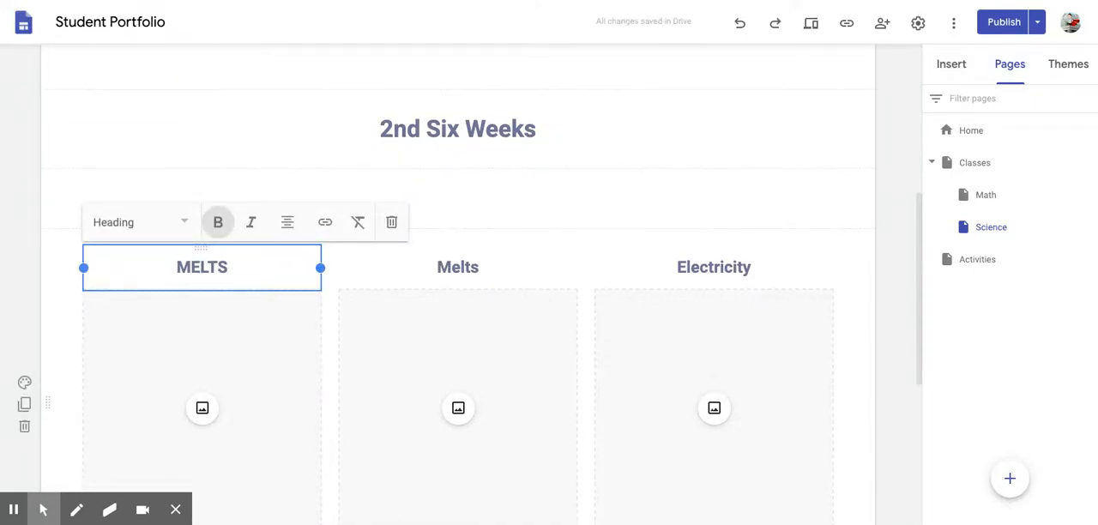
pyautogui.doubleClick(456, 267)
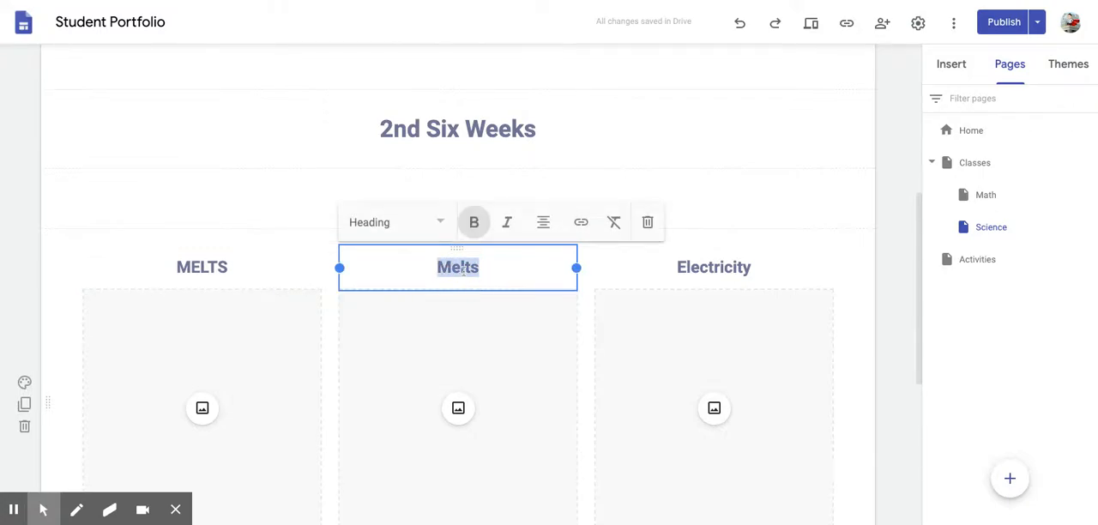
pyautogui.write('Electricity')
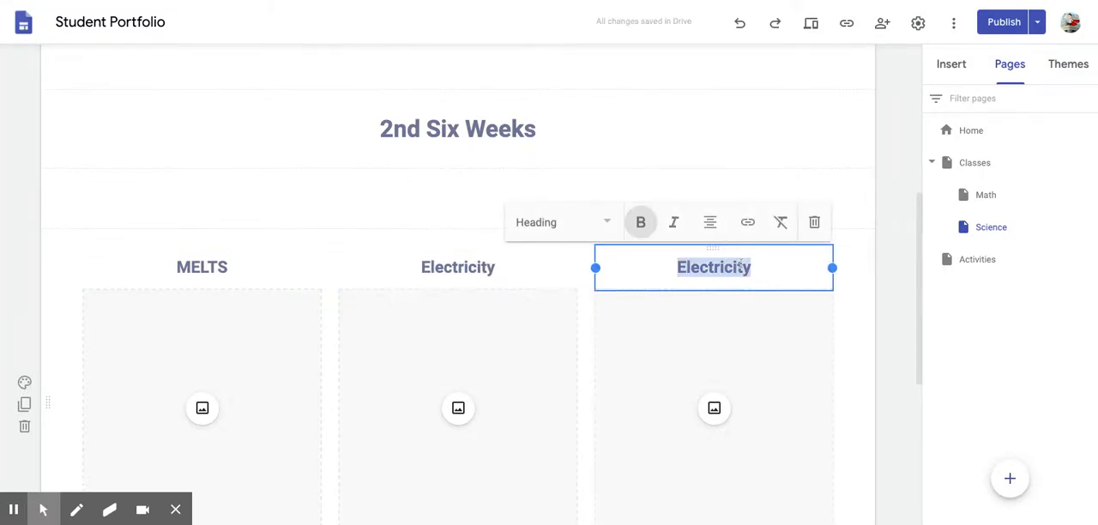
pyautogui.write('Light')
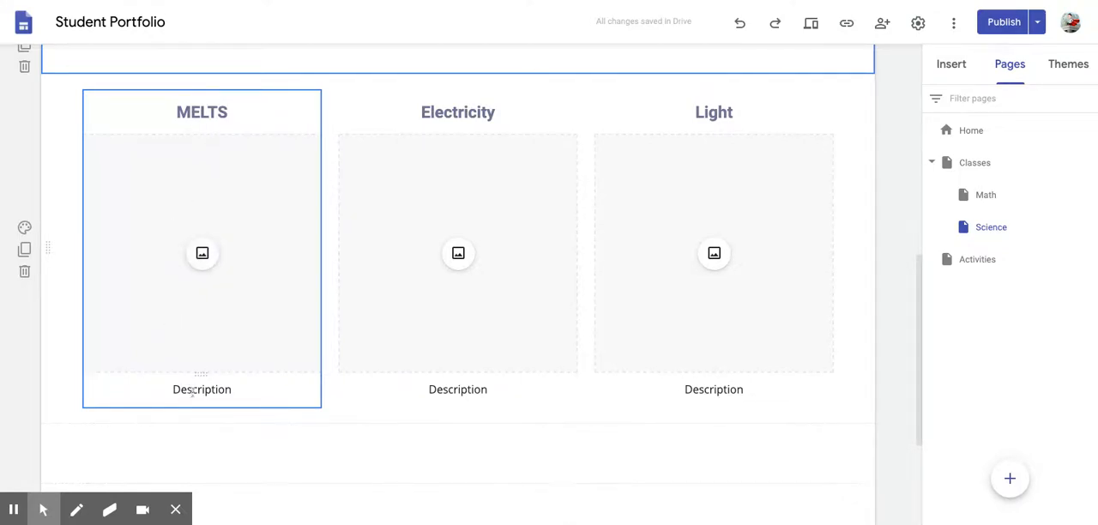
pyautogui.click(458, 254)
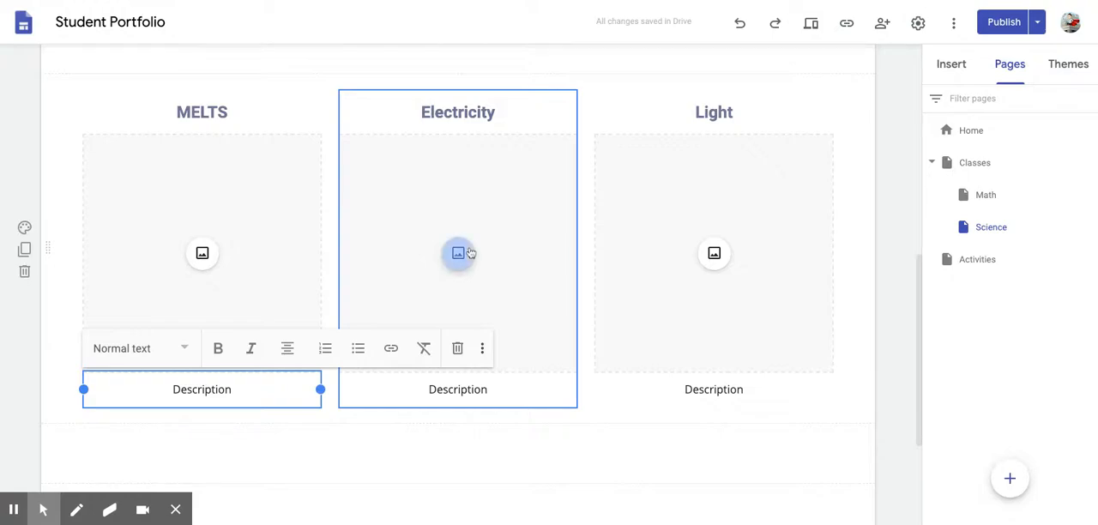
pyautogui.click(458, 254)
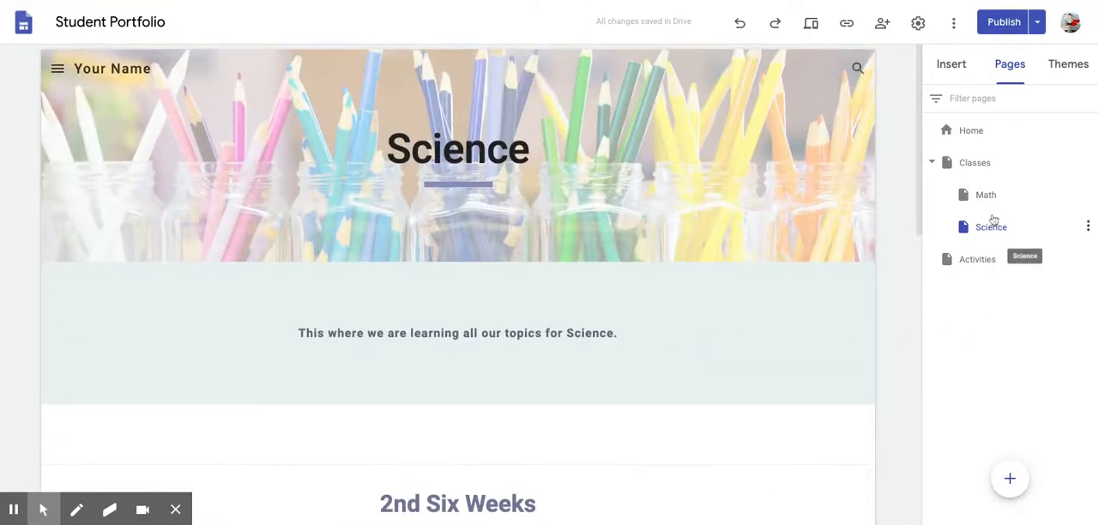
pyautogui.moveTo(995, 203)
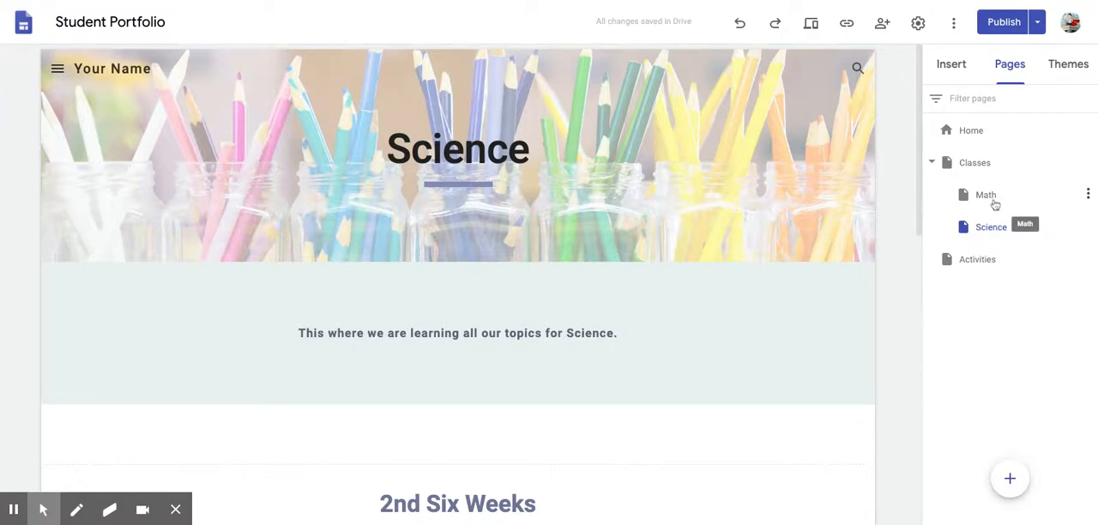
# Step: Switch to the Math page and write its subheading '5th Grade Math Topics 20-21 School Year'
pyautogui.click(984, 199)
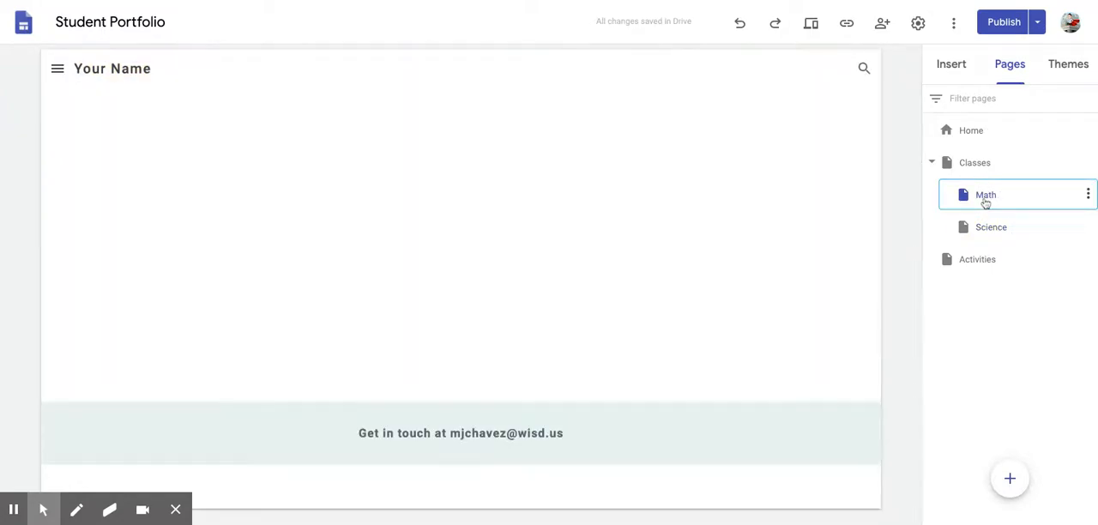
pyautogui.click(985, 196)
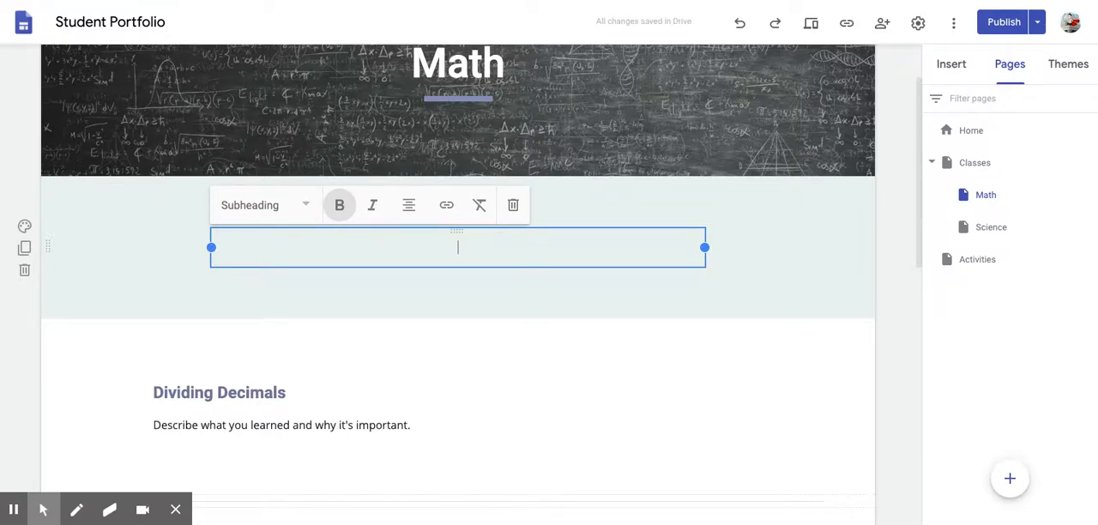
pyautogui.write('5th Grade Math Topics')
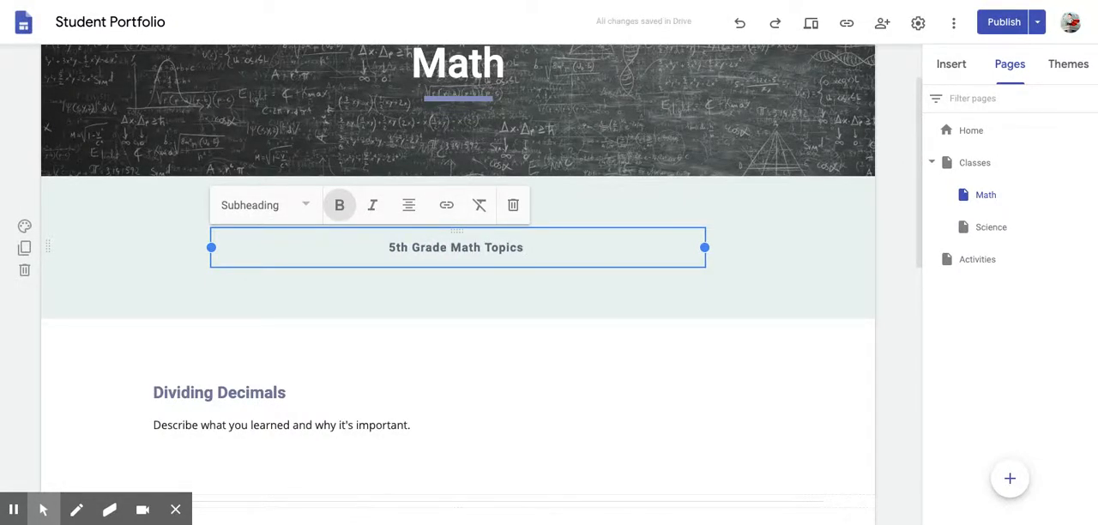
pyautogui.write('20-21 School Year.')
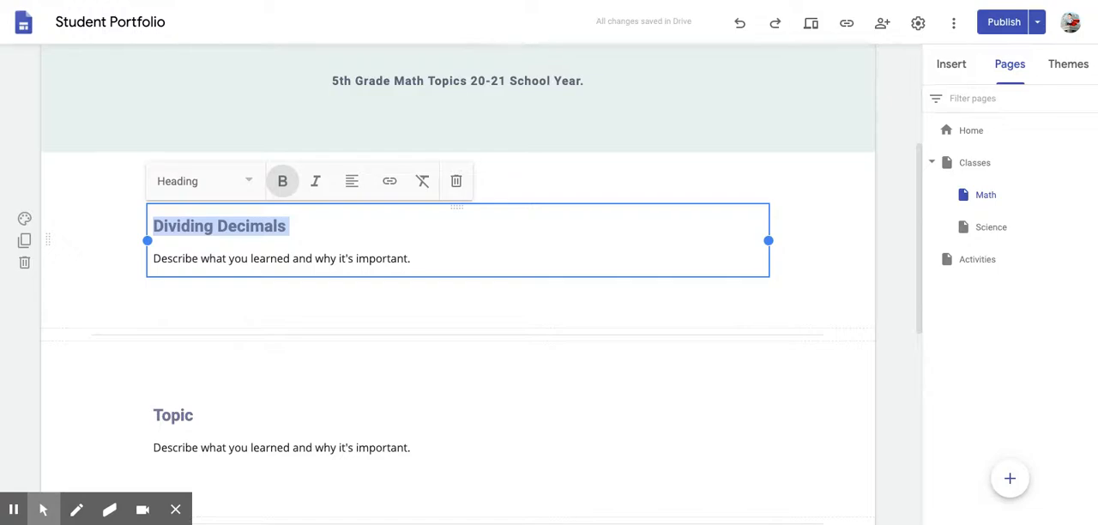
# Step: Head the first block '2nd Six Weeks' with 'These are the topics we have learned in Math for the 2nd Six Weeks.'
pyautogui.write('2nd Six')
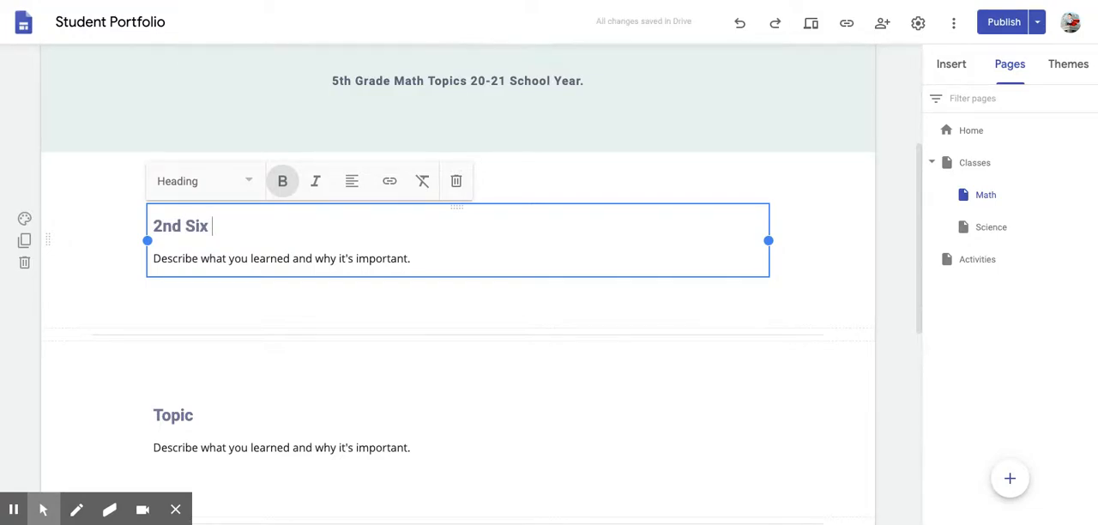
pyautogui.write('Weeks')
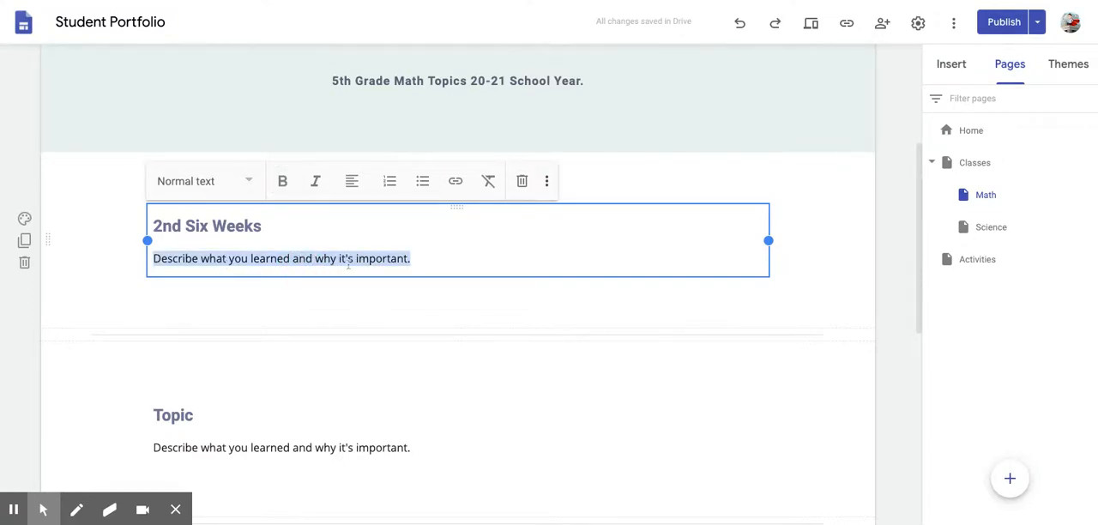
pyautogui.write('The')
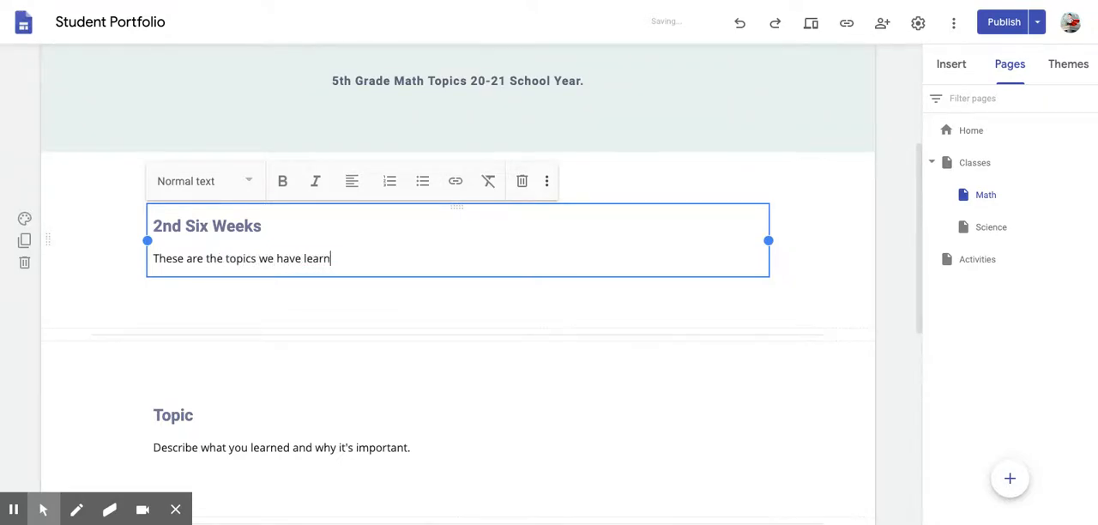
pyautogui.write('ed in Math for')
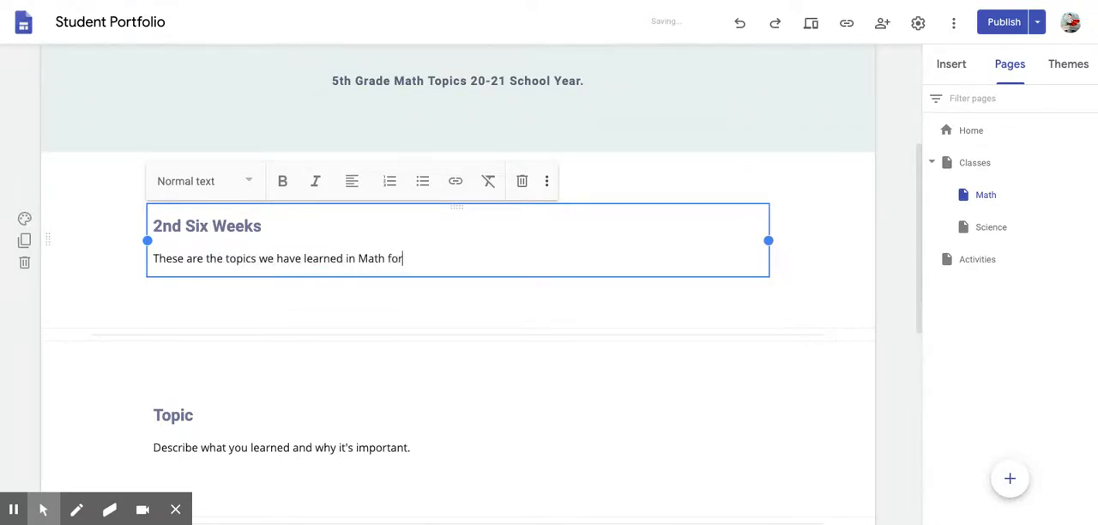
pyautogui.write('the 2nd Si')
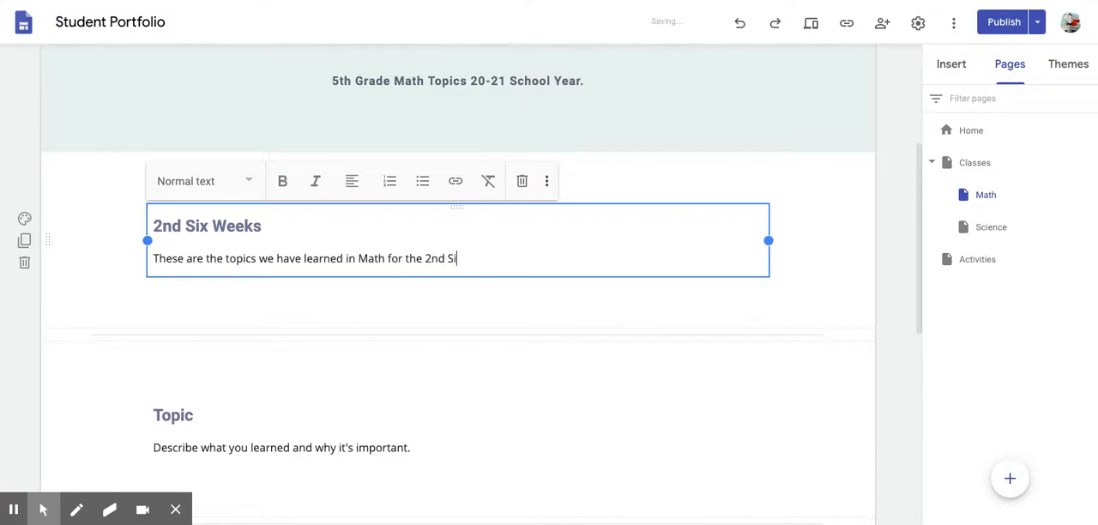
pyautogui.write('x Weeks.')
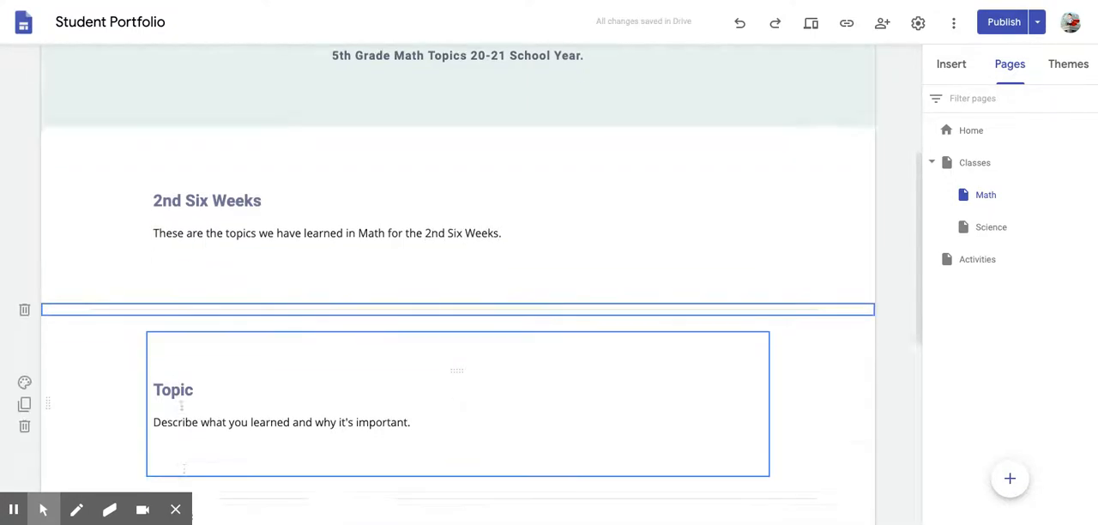
# Step: Rename a Topic heading to 'Multiplying Whole Numbers and Multiplying Decimal Numbers'
pyautogui.scroll(-3)
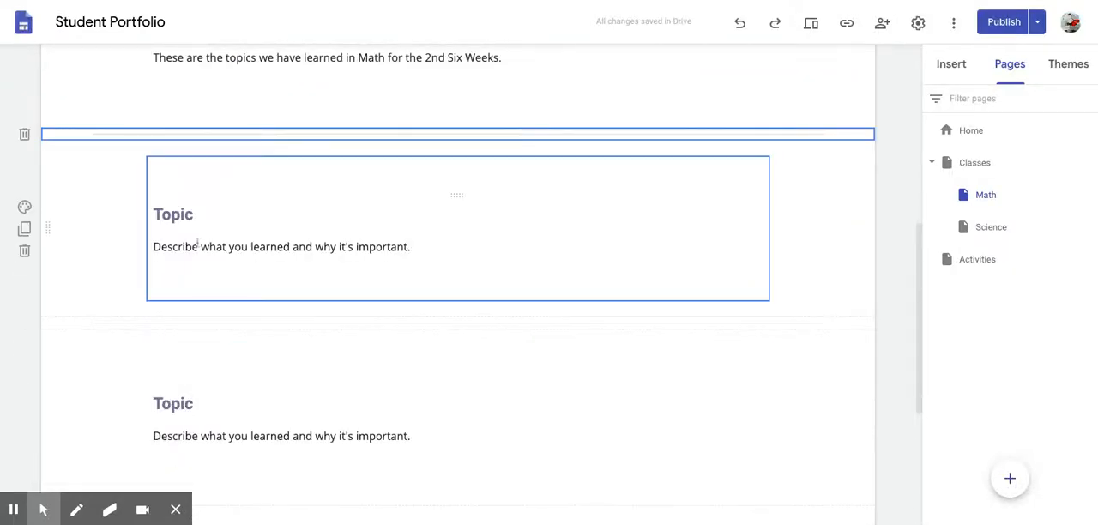
pyautogui.doubleClick(171, 213)
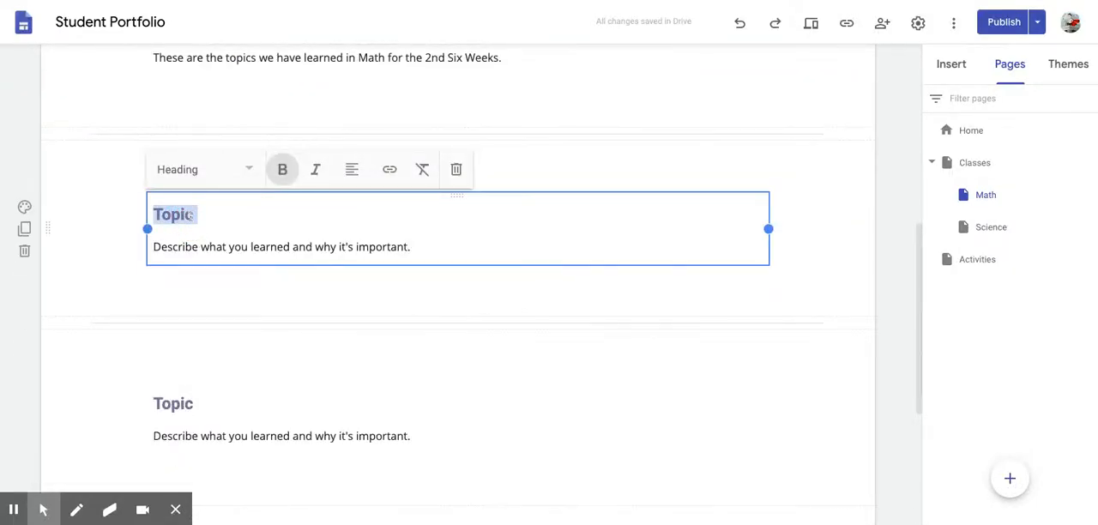
pyautogui.write('Multi')
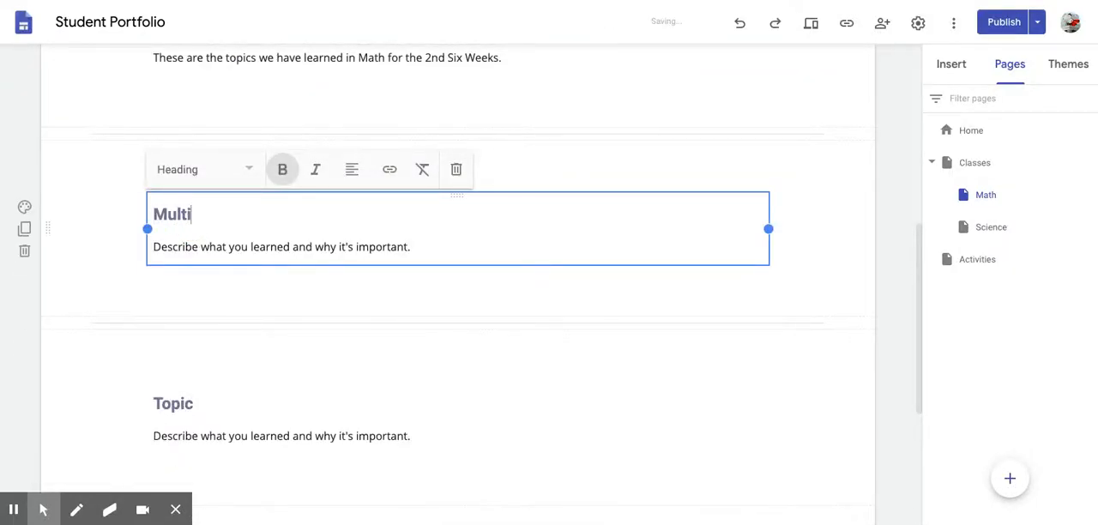
pyautogui.write('plying')
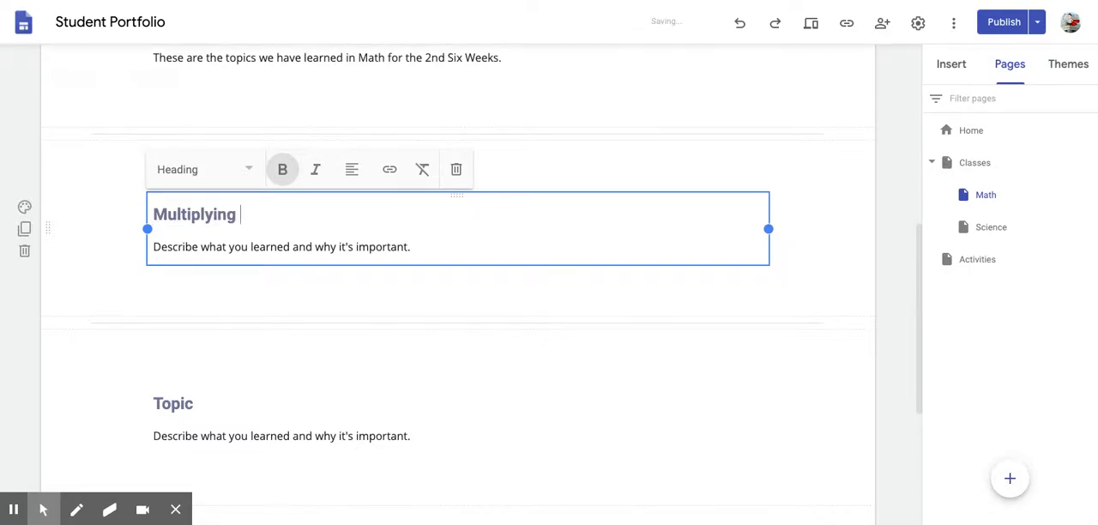
pyautogui.write('Who')
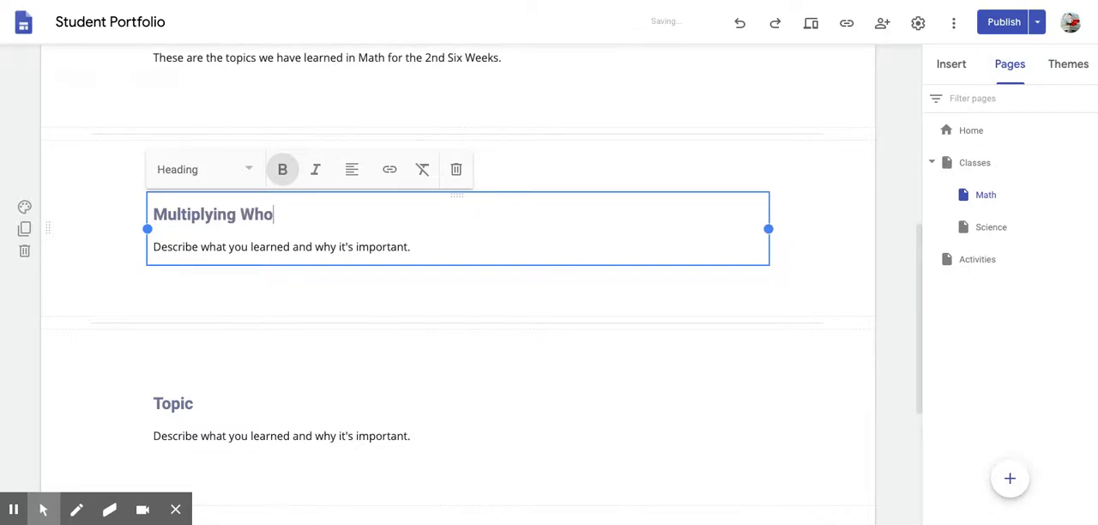
pyautogui.write('le Numbers and Mu')
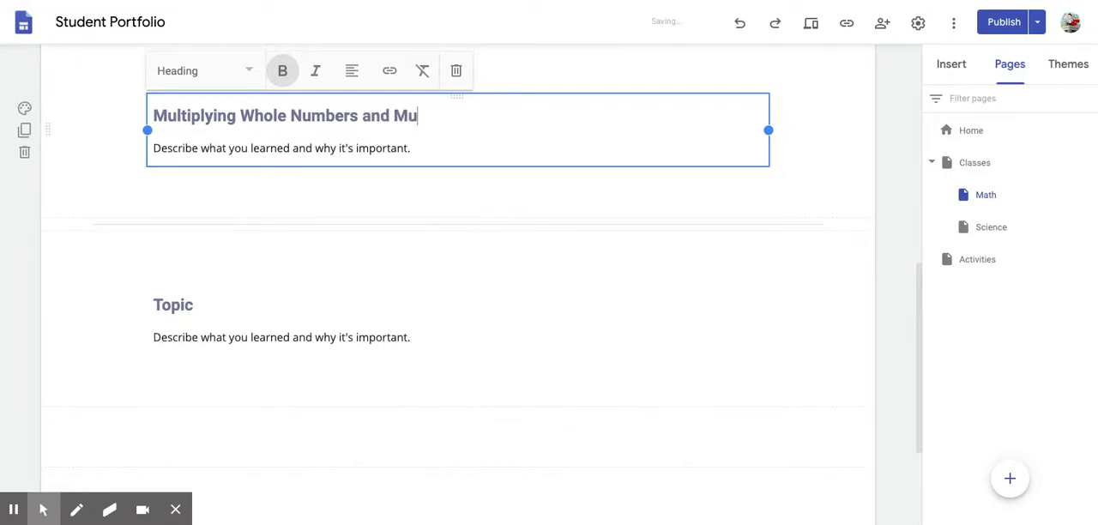
pyautogui.write('ltiplying')
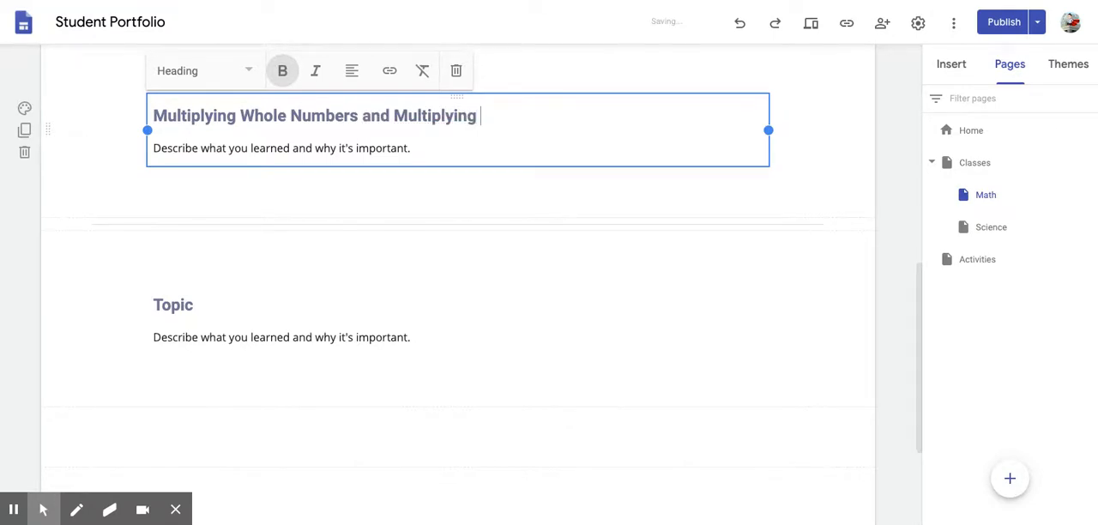
pyautogui.write('Decimal Nu')
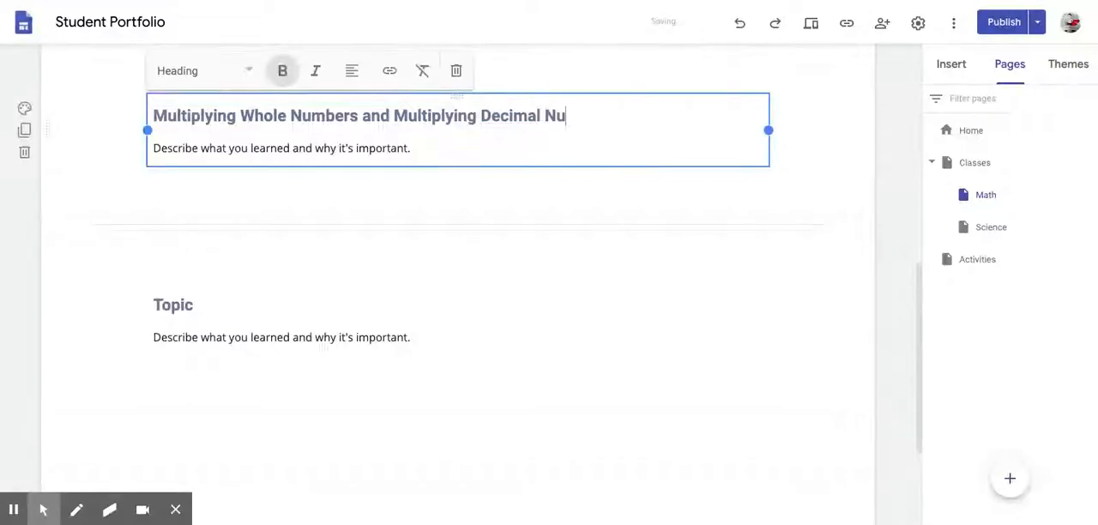
pyautogui.write('mbers')
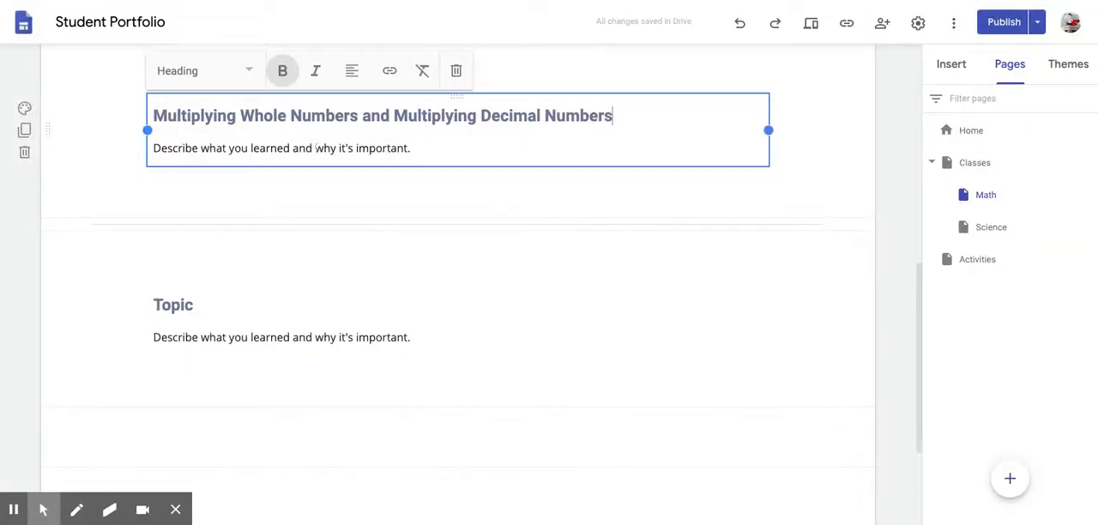
# Step: Rename the next Topic heading to 'Dividing Decimal Numbers (Dividend Decimal Only)'
pyautogui.click(182, 305)
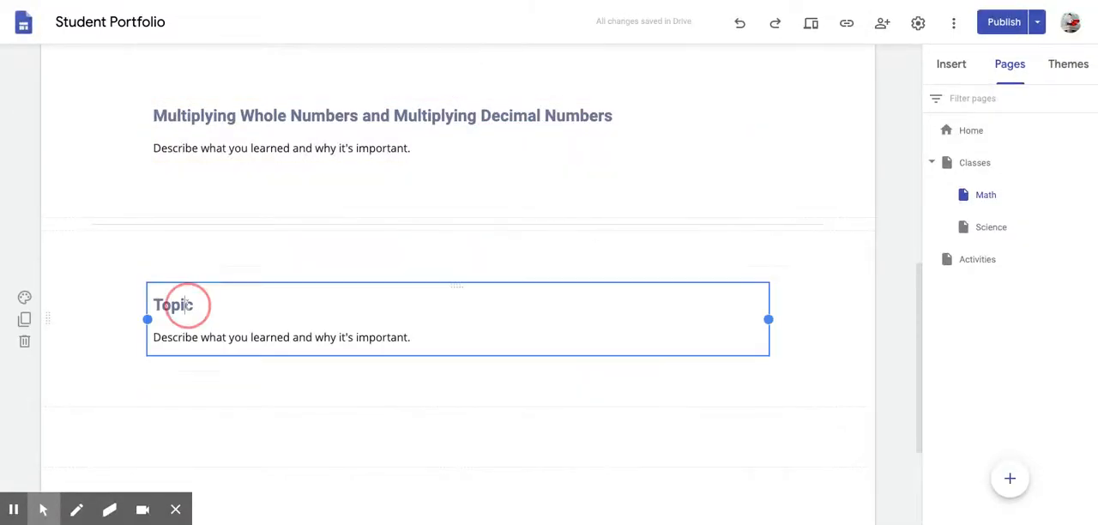
pyautogui.write('Dividing Deci')
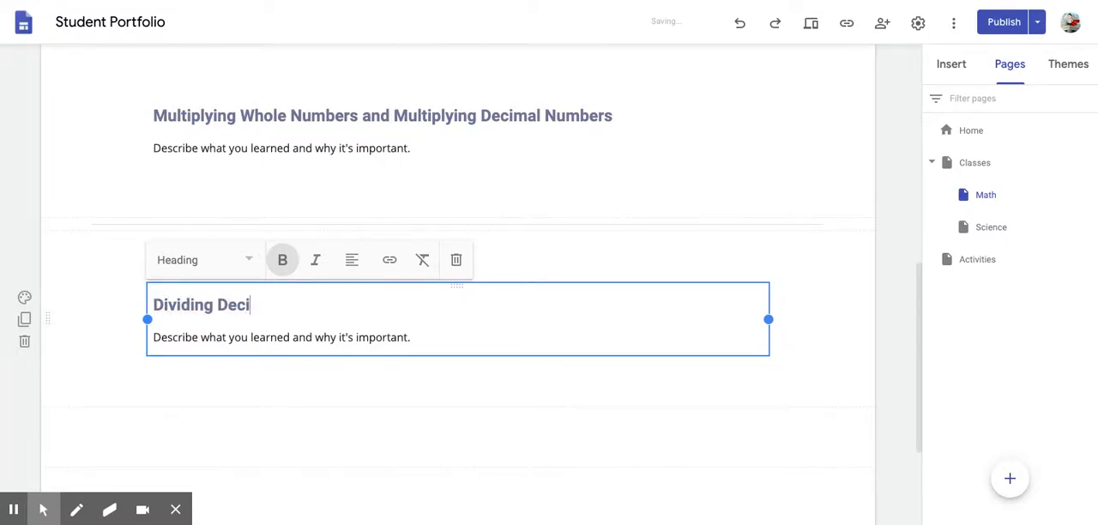
pyautogui.write('mal Numbers (Dividend')
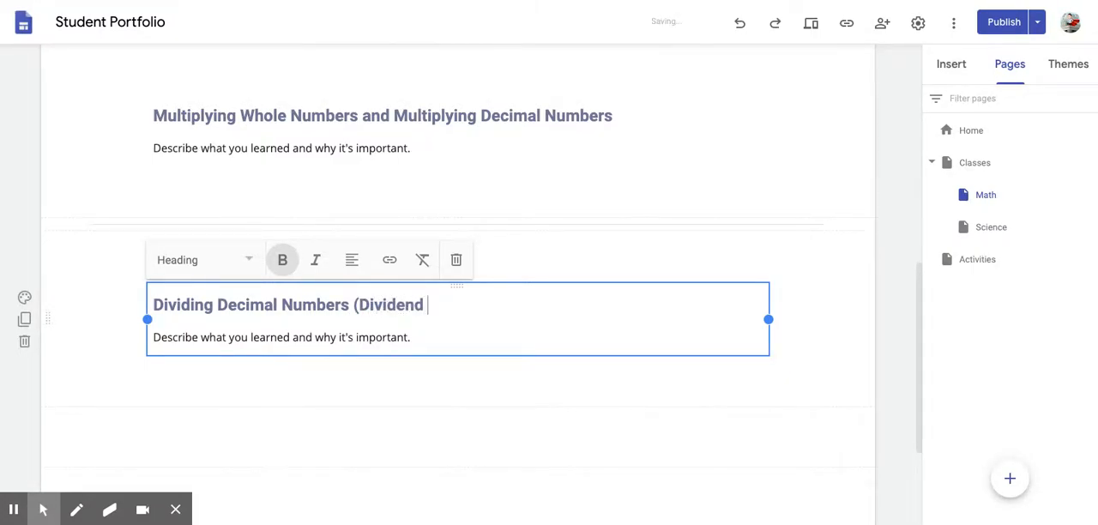
pyautogui.write('Deci')
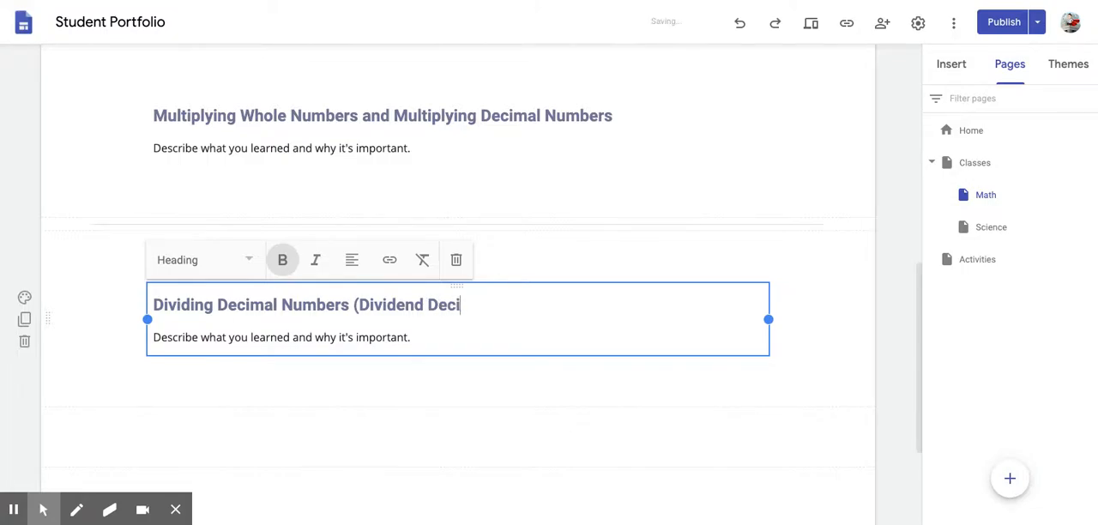
pyautogui.write('mal Only')
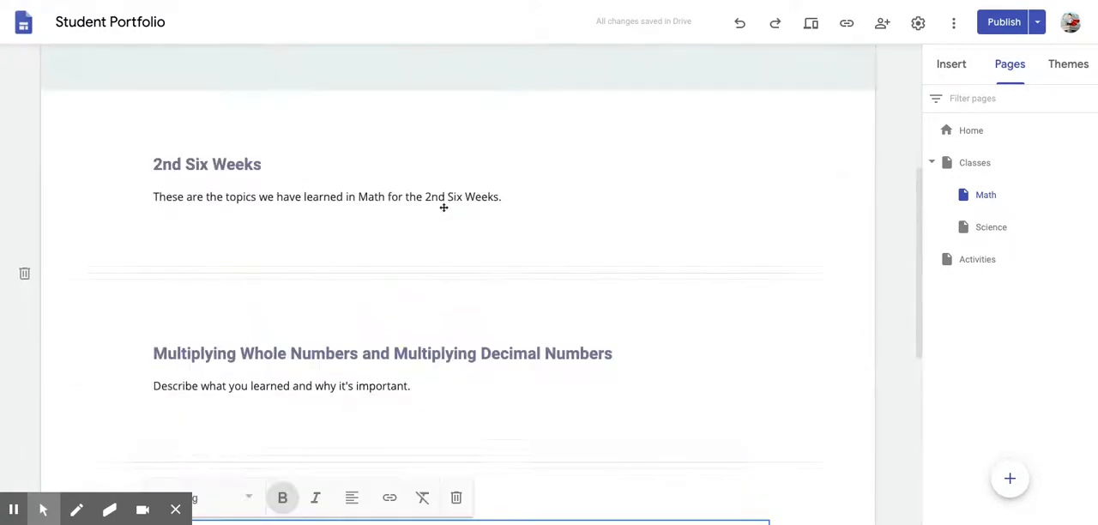
# Step: Browse the Science, Math and Home pages, ending on Science's 2nd Six Weeks section
pyautogui.scroll(3)
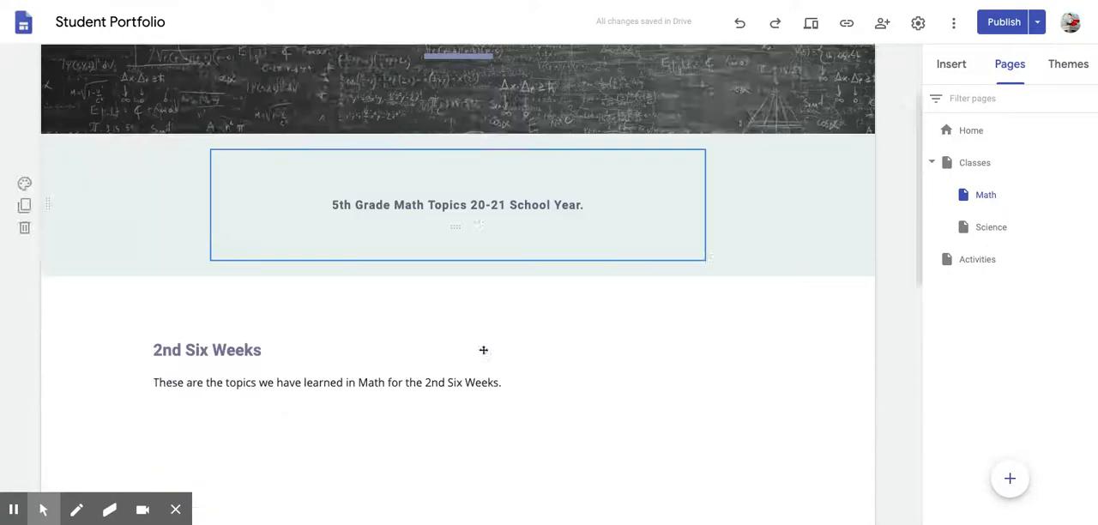
pyautogui.scroll(-3)
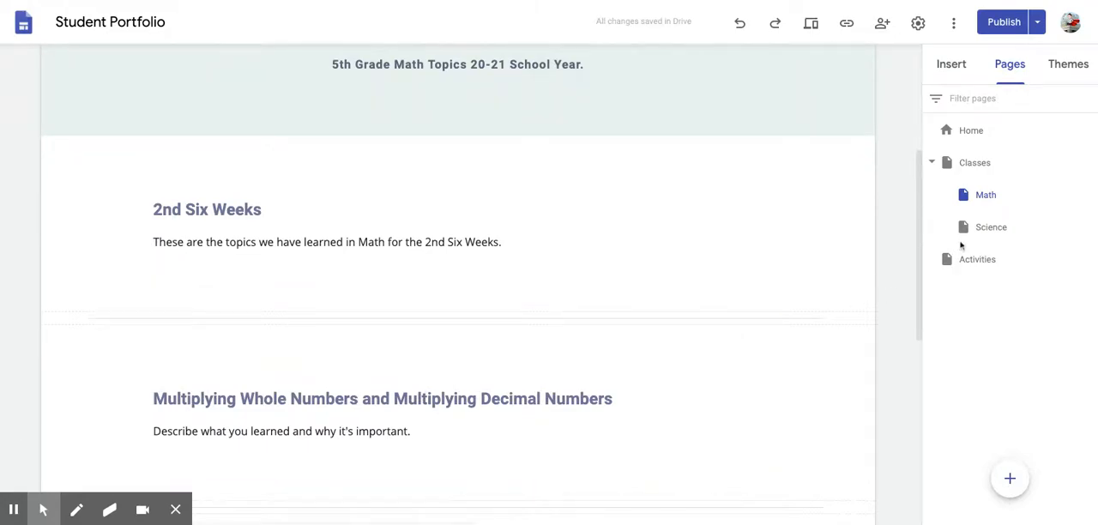
pyautogui.click(991, 226)
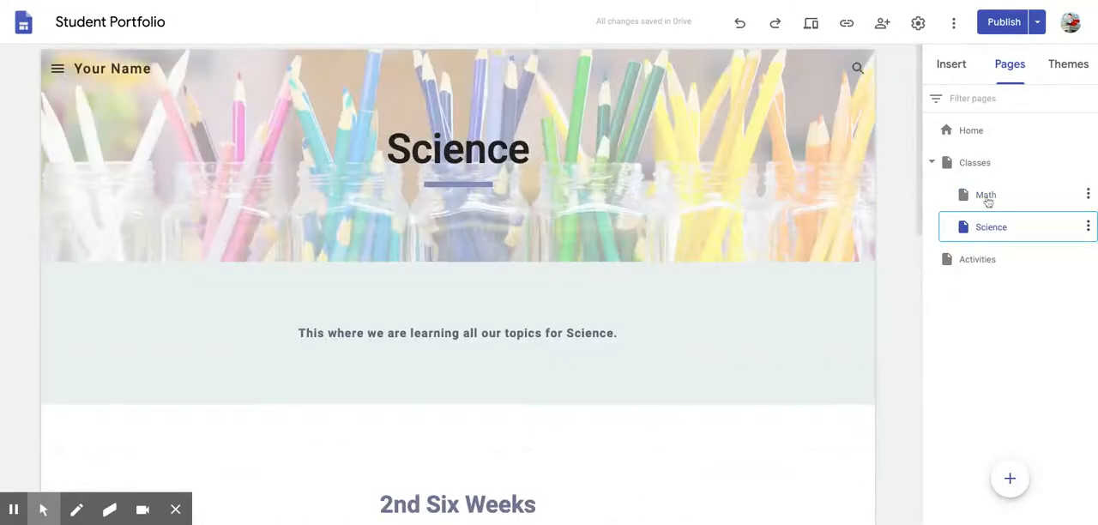
pyautogui.click(985, 196)
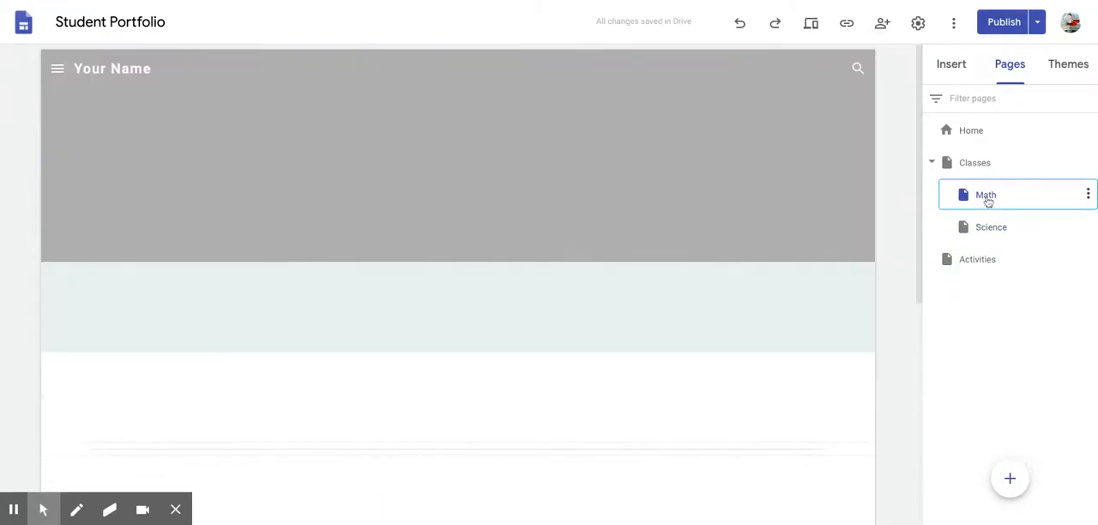
pyautogui.click(971, 130)
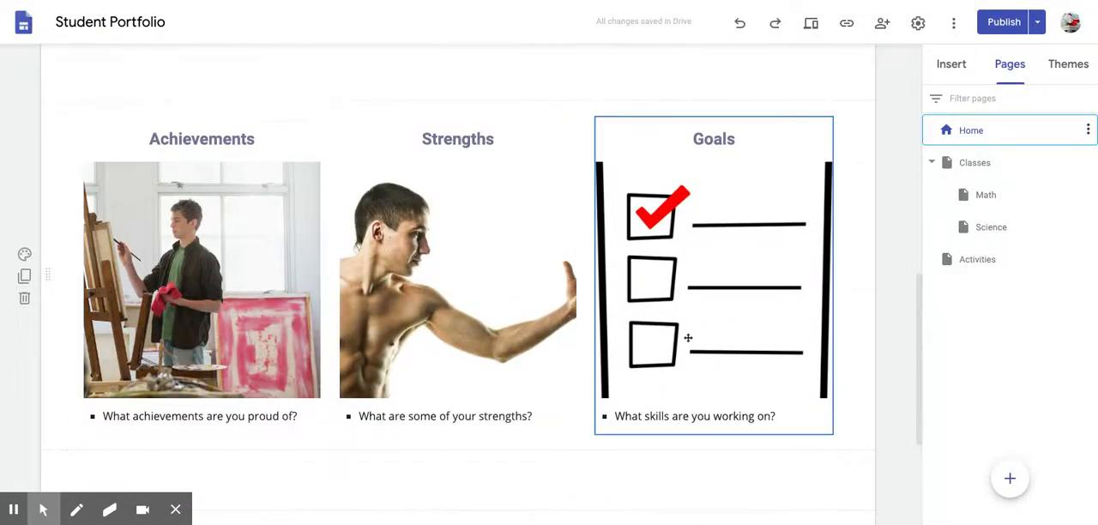
pyautogui.click(984, 196)
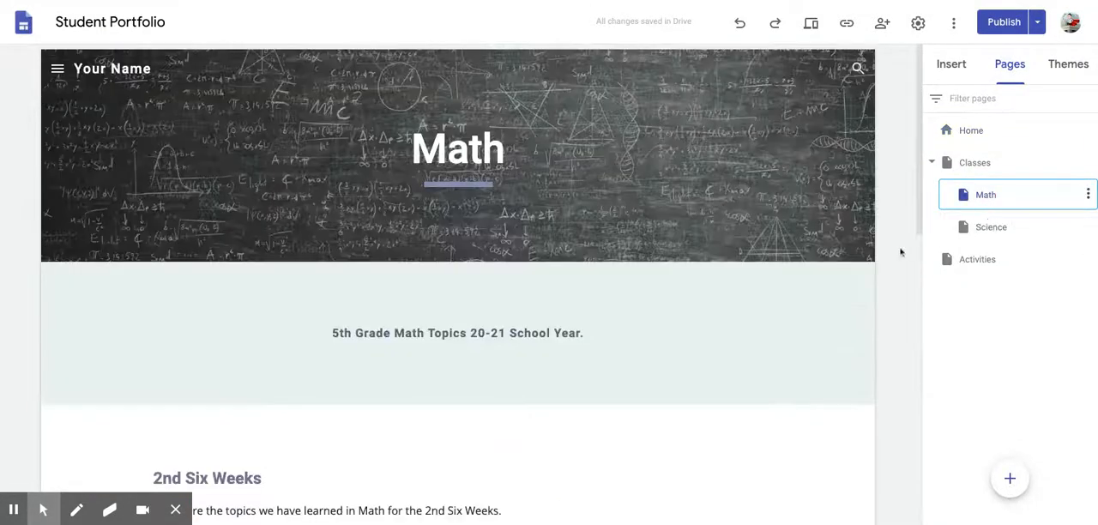
pyautogui.scroll(-3)
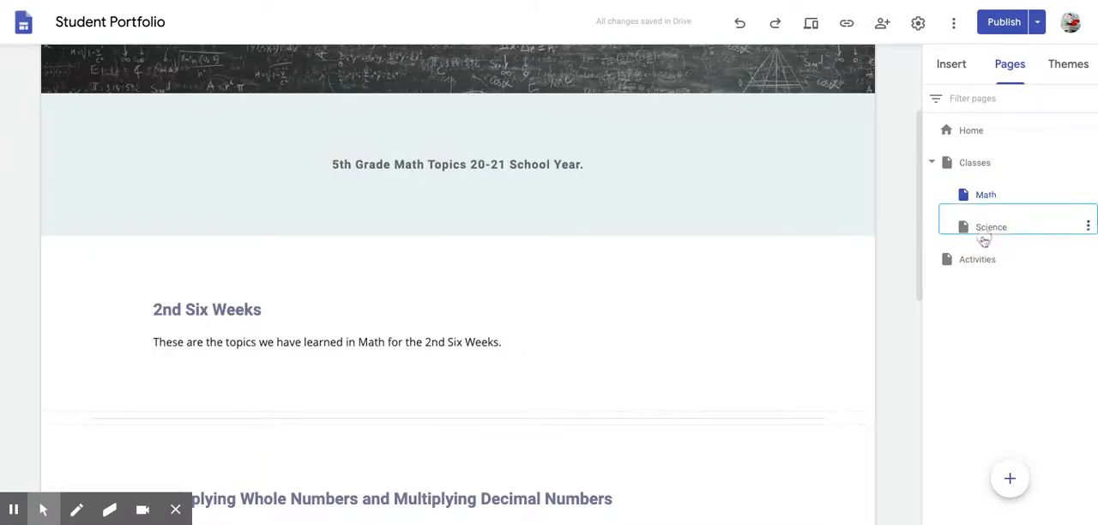
pyautogui.click(992, 227)
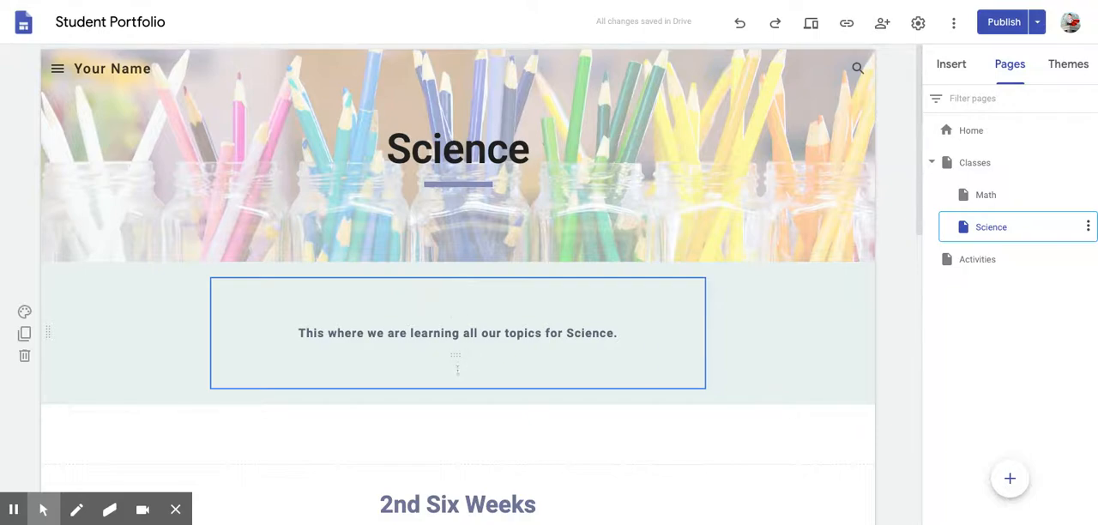
pyautogui.scroll(-3)
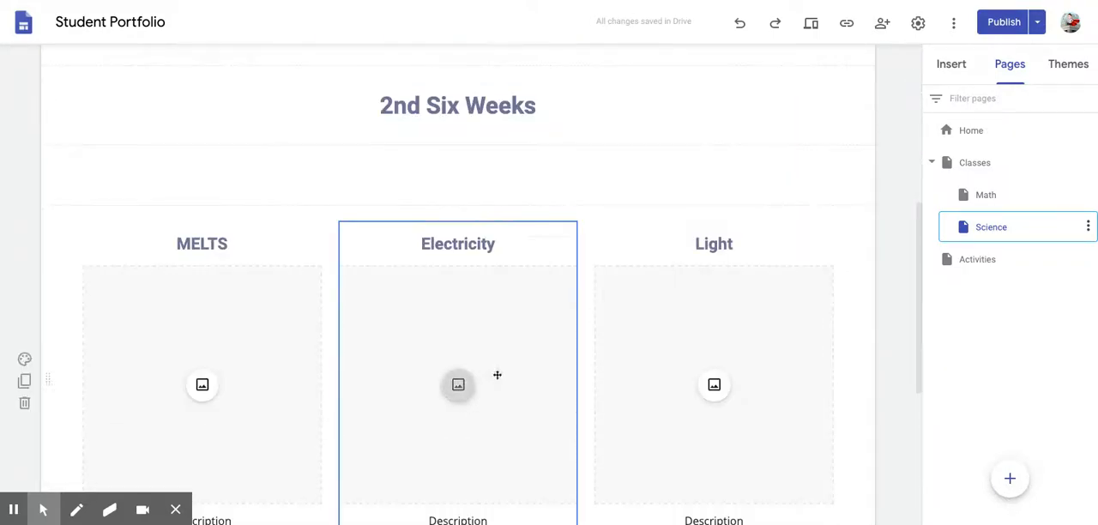